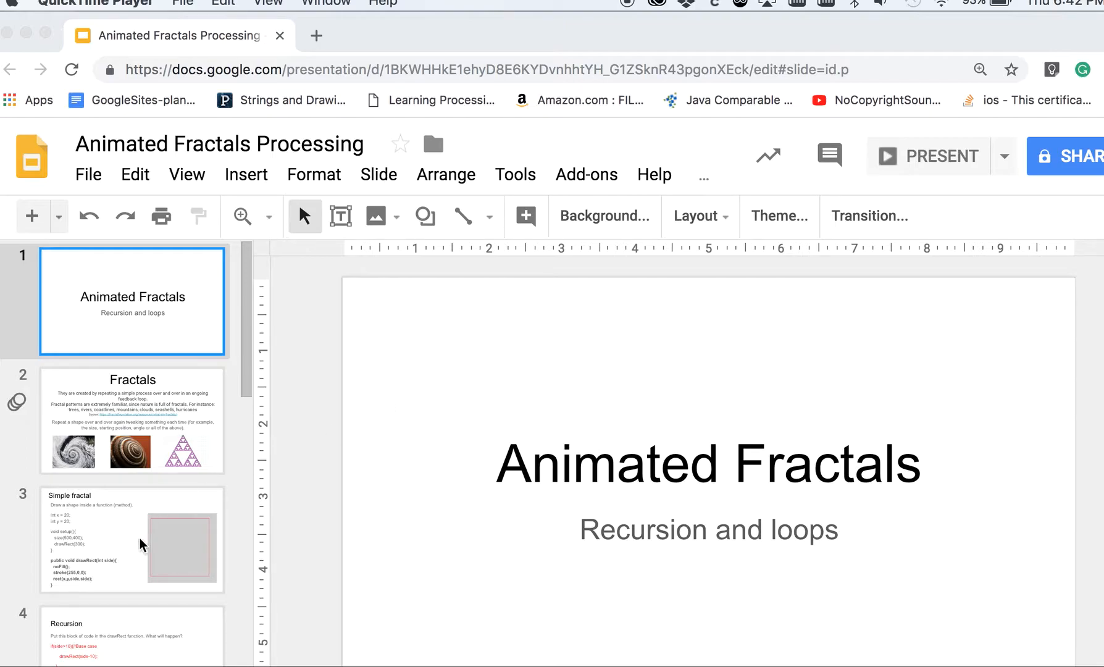
mouse_move(191, 421)
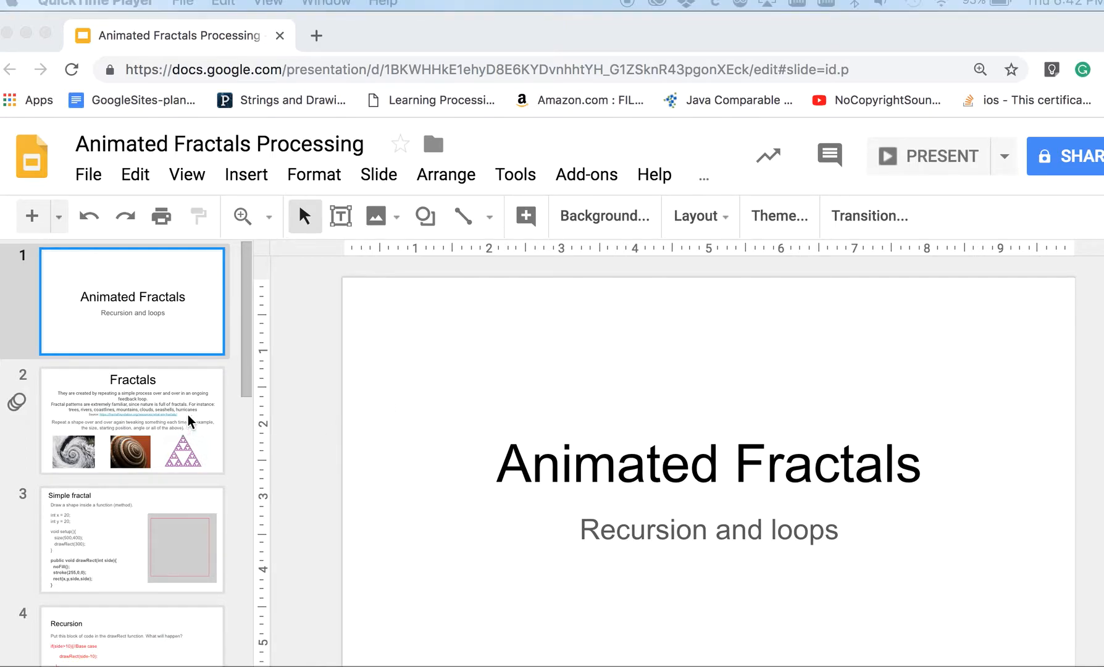
mouse_move(281, 336)
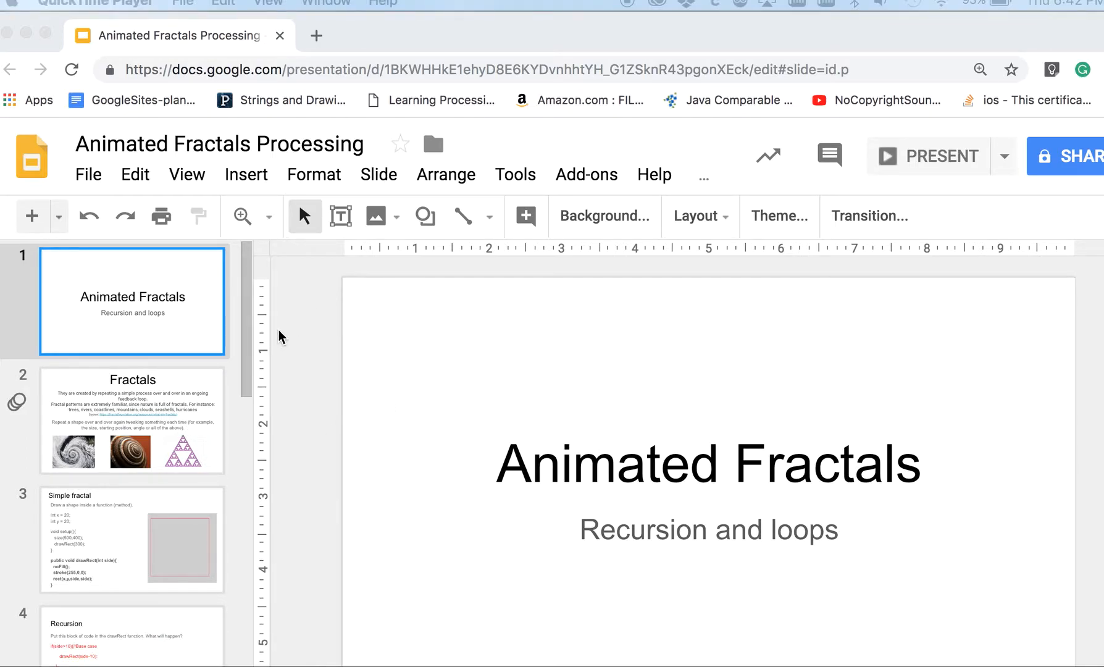
mouse_move(197, 405)
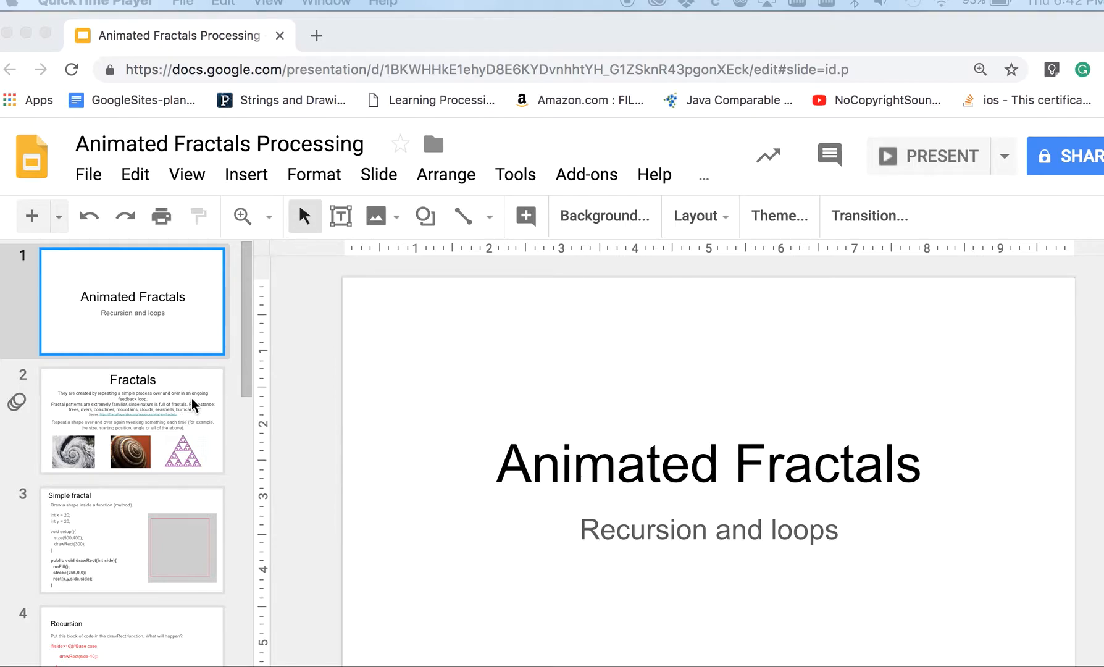
Step: Show slide 2, the Fractals slide with its definition and hurricane, seashell and triangle images
left_click(132, 420)
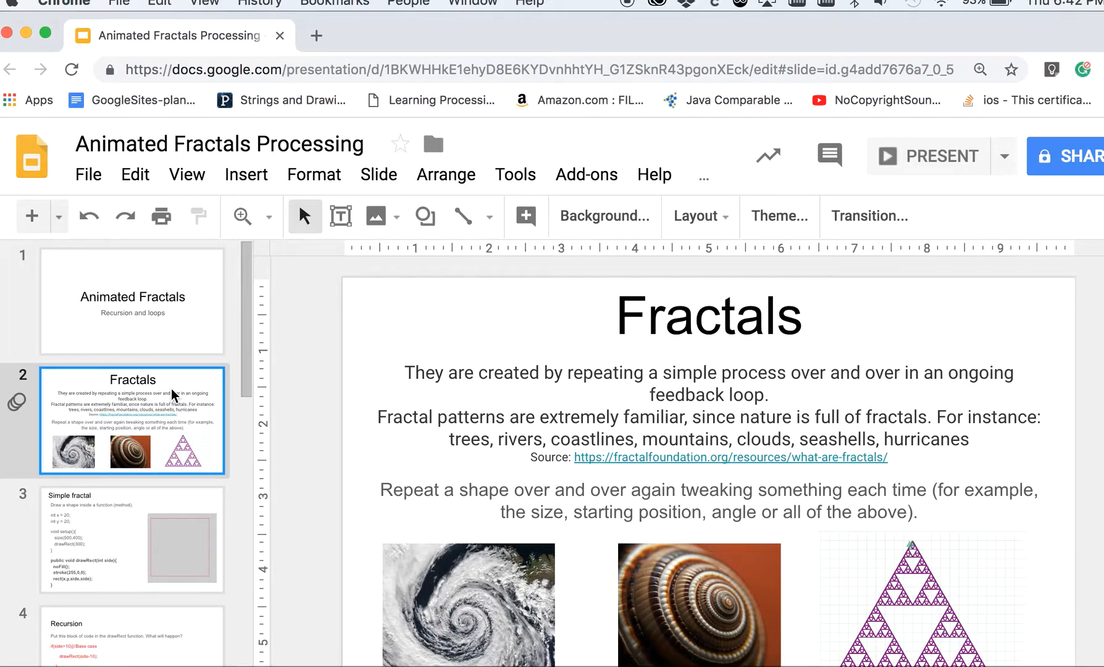
mouse_move(564, 54)
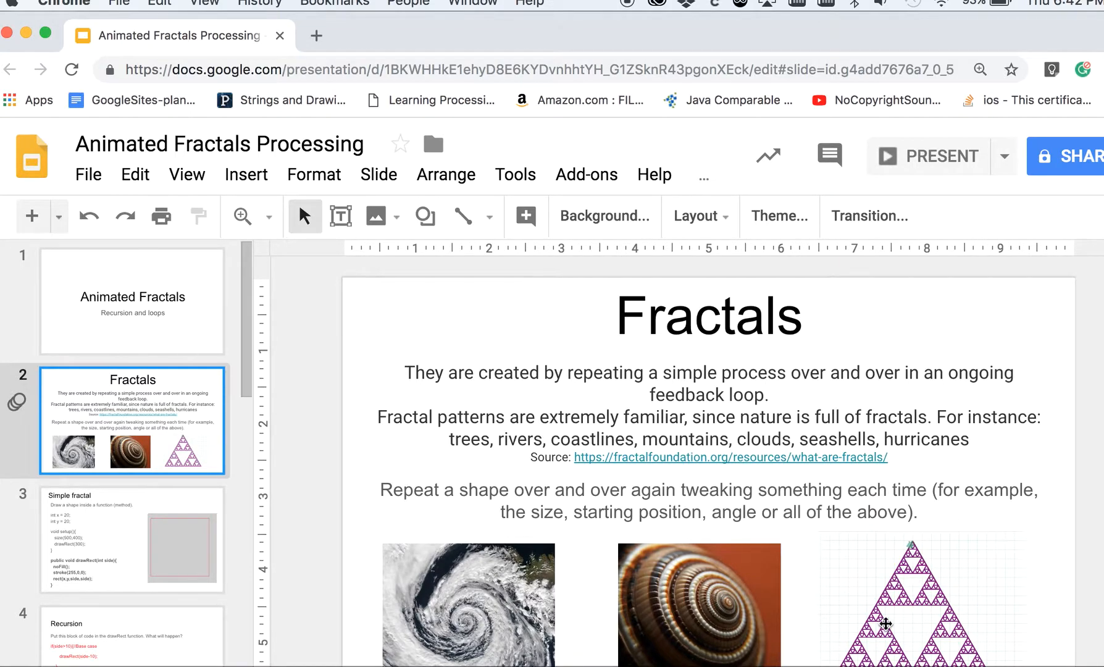
mouse_move(950, 558)
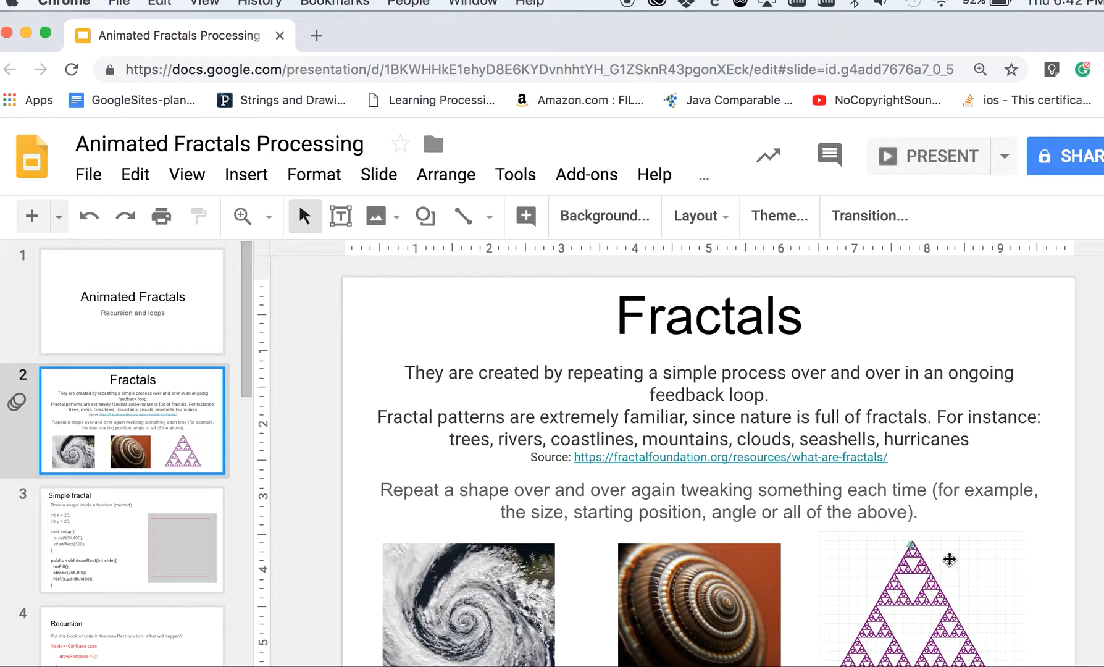
mouse_move(909, 586)
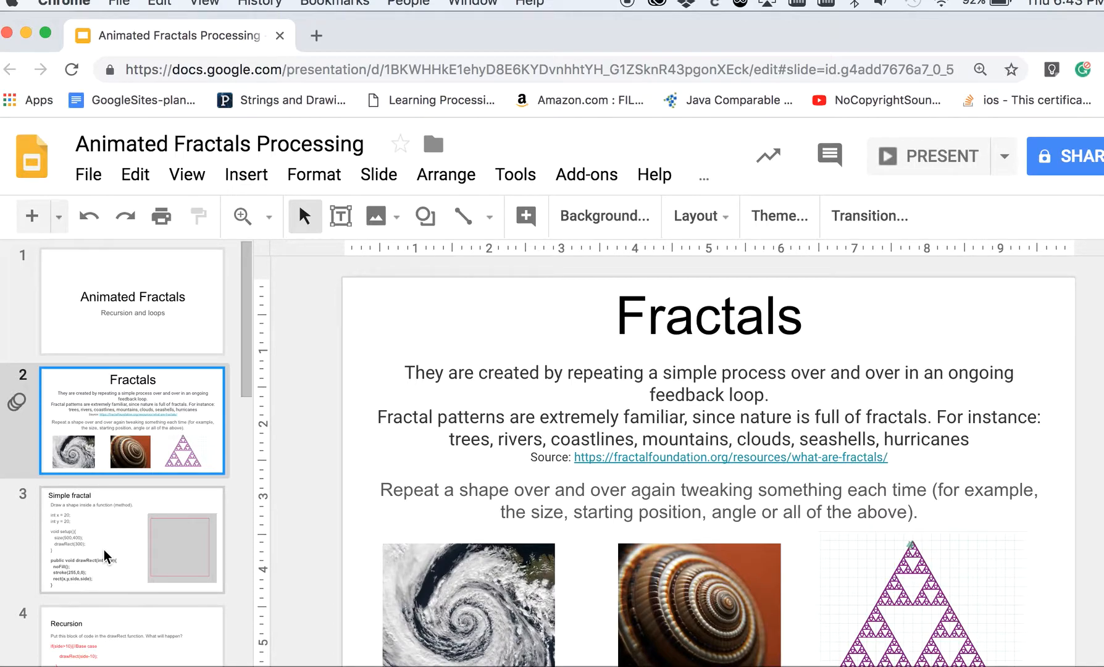
Step: Show the Simple fractal slide and highlight simpFract's x/y variables, drawRect call and rect side
left_click(131, 540)
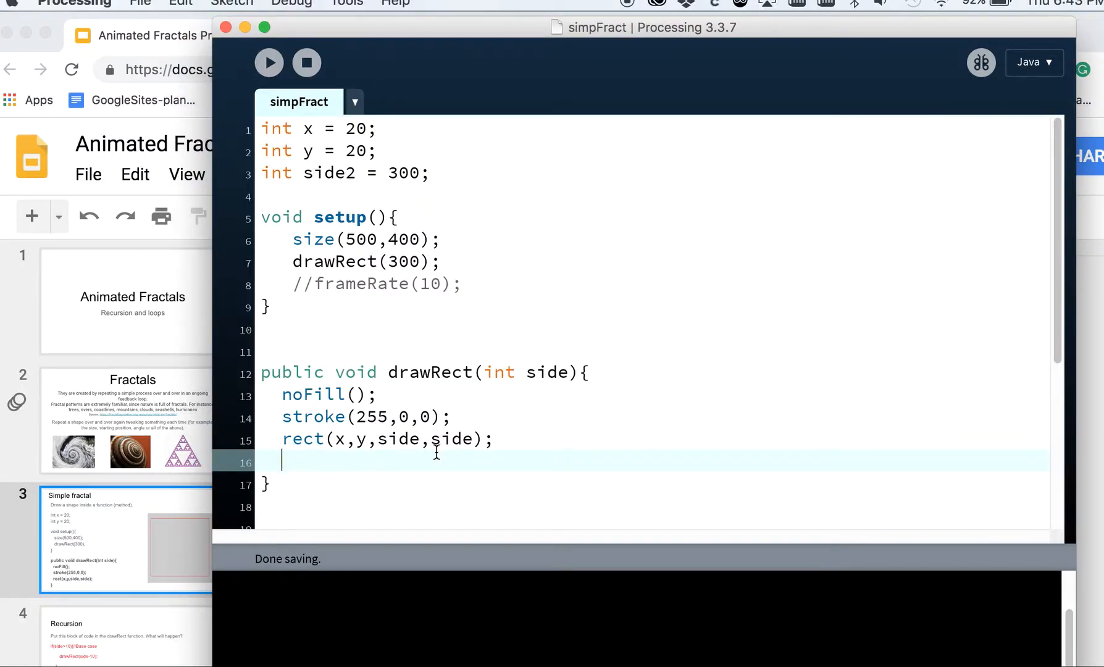
left_click(270, 128)
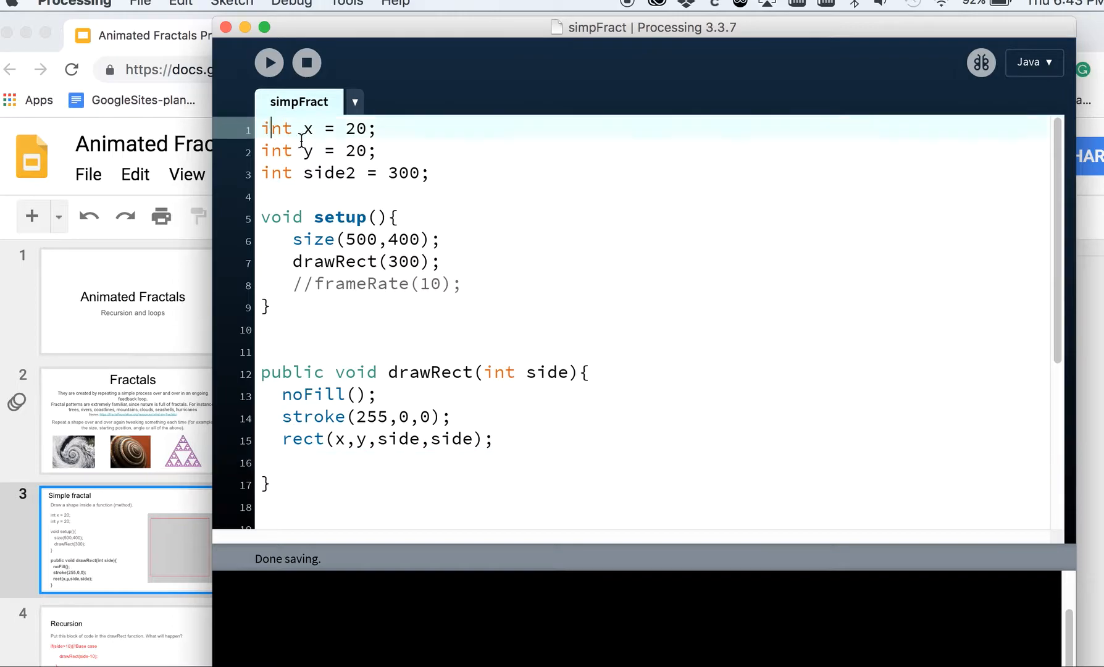
left_click_drag(265, 128, 376, 150)
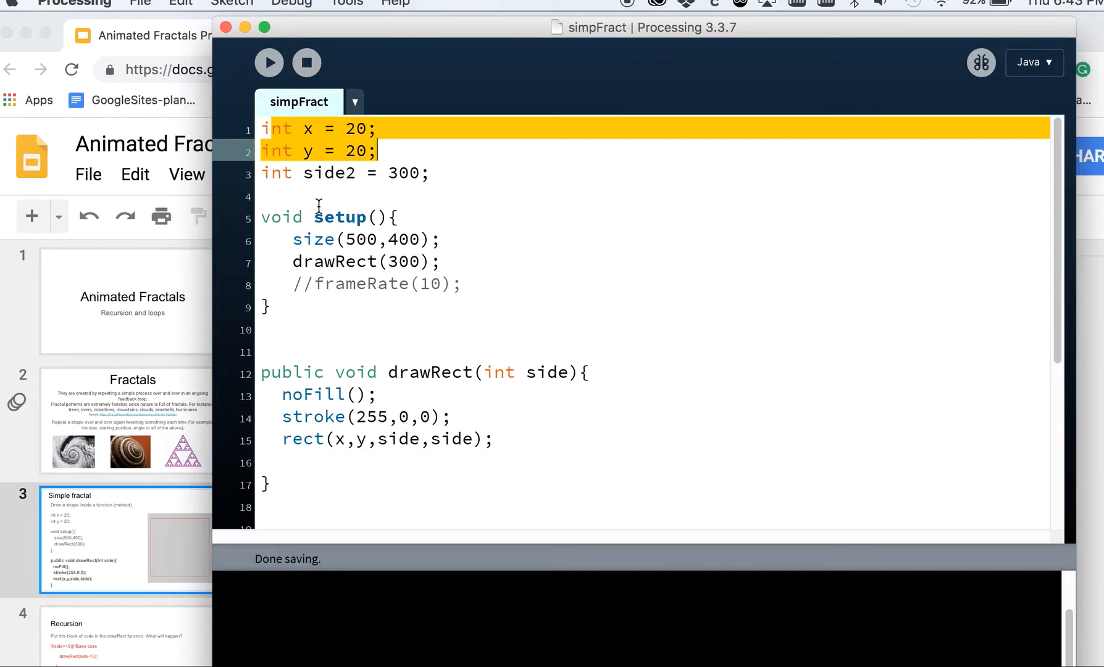
left_click(422, 239)
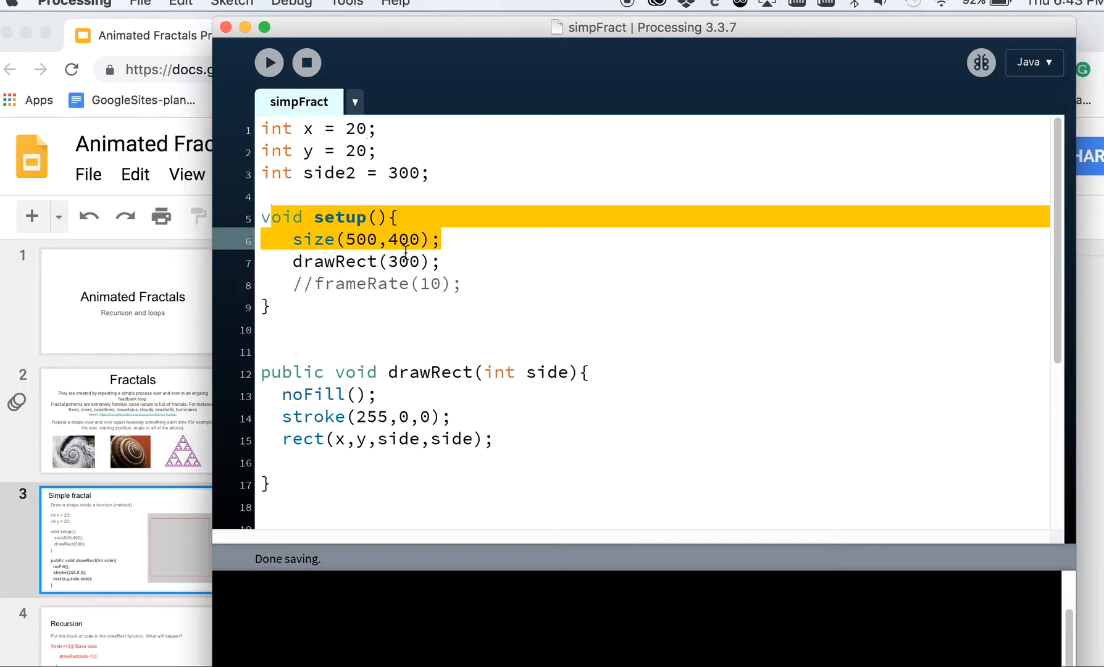
mouse_move(576, 264)
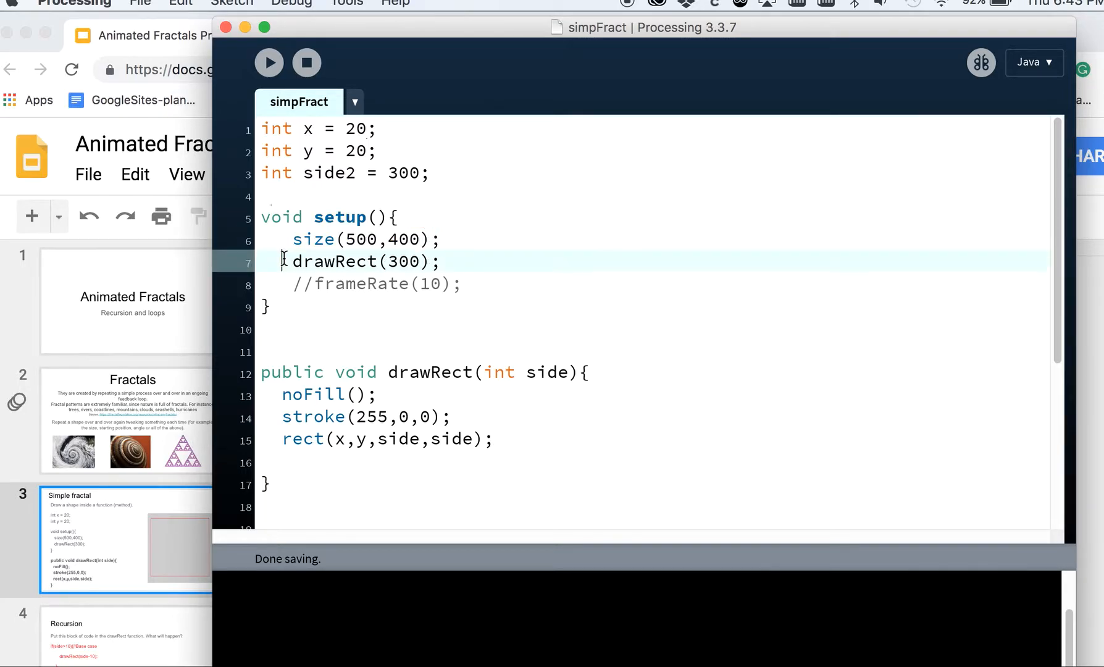
double_click(356, 262)
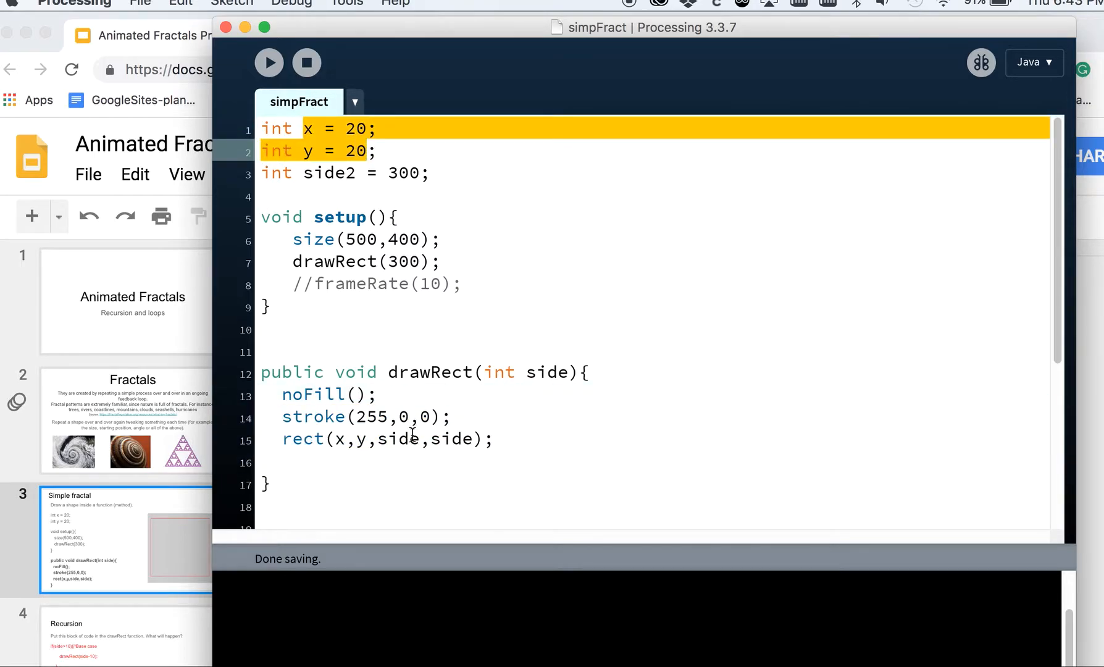
double_click(397, 438)
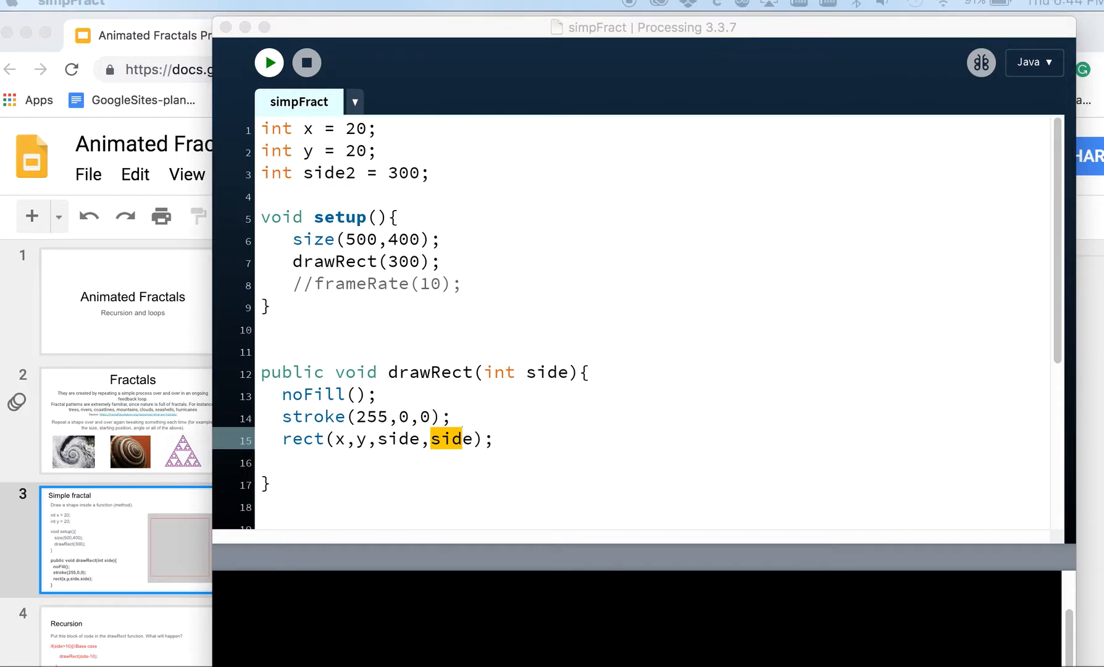
Step: Return to the slides for the if(side>10) recursive drawRect(side-10) block
left_click(269, 62)
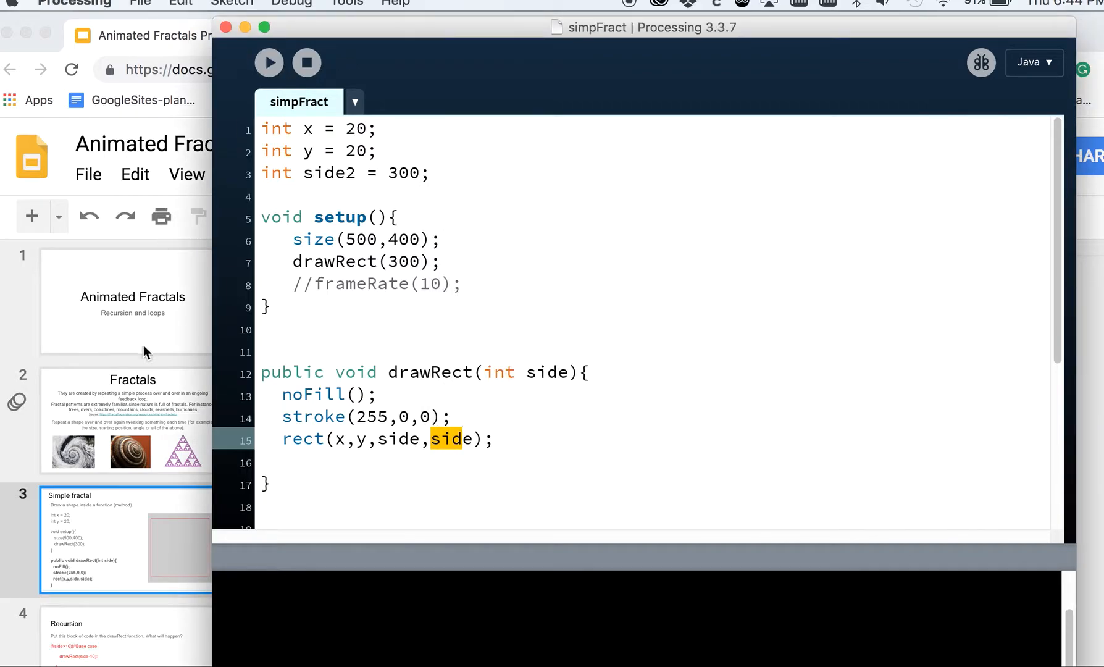
mouse_move(403, 454)
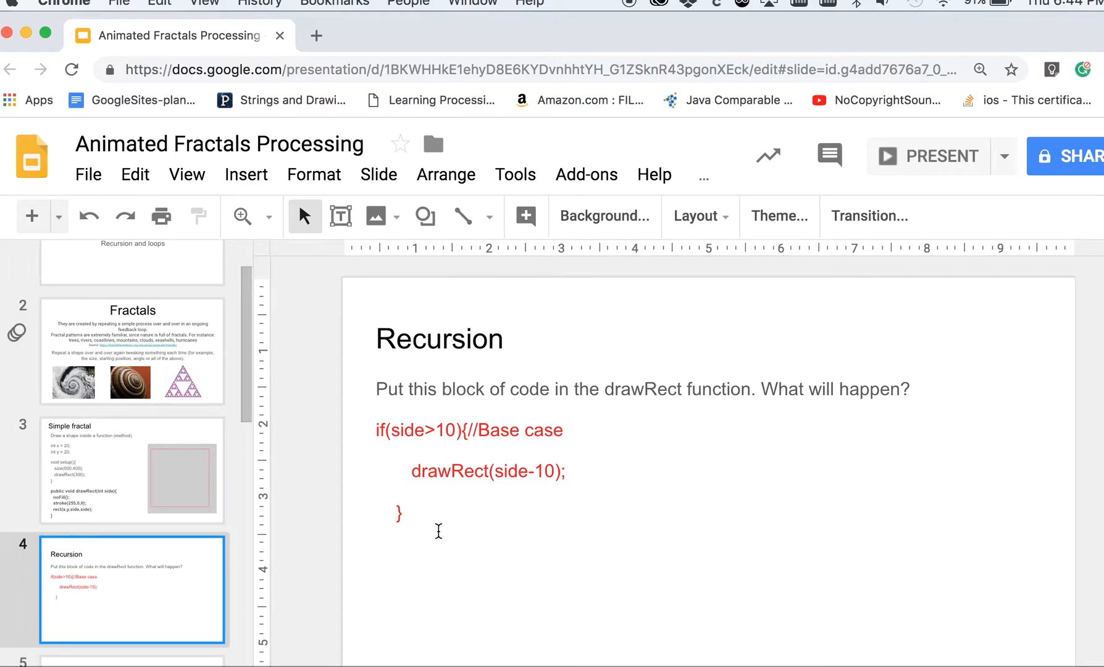
mouse_move(436, 415)
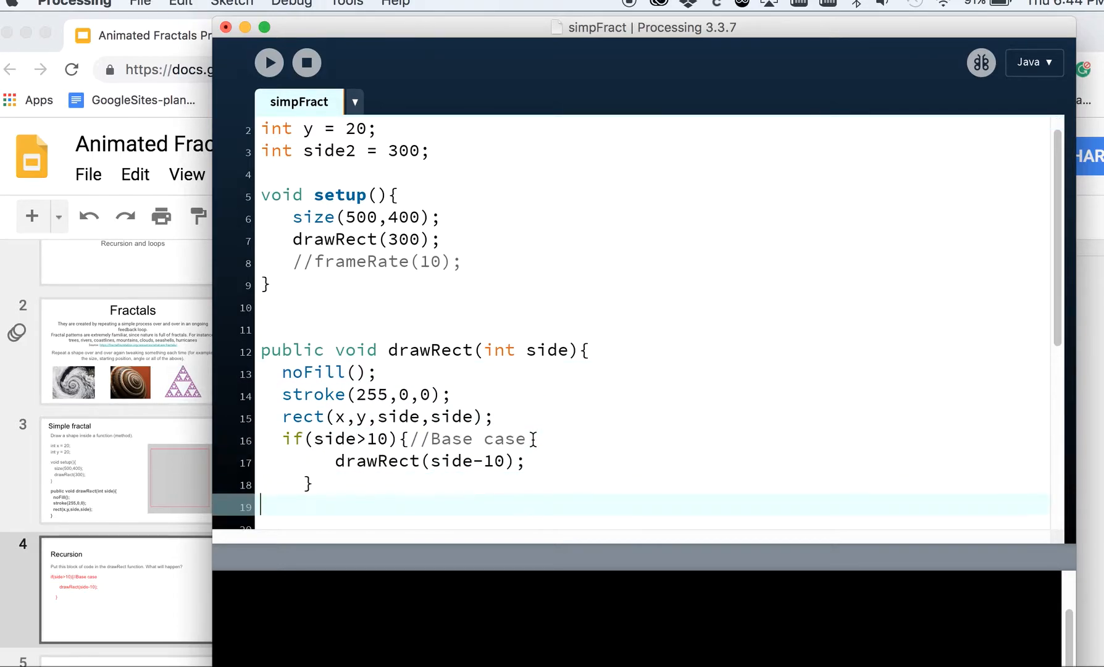
scroll("down", 3)
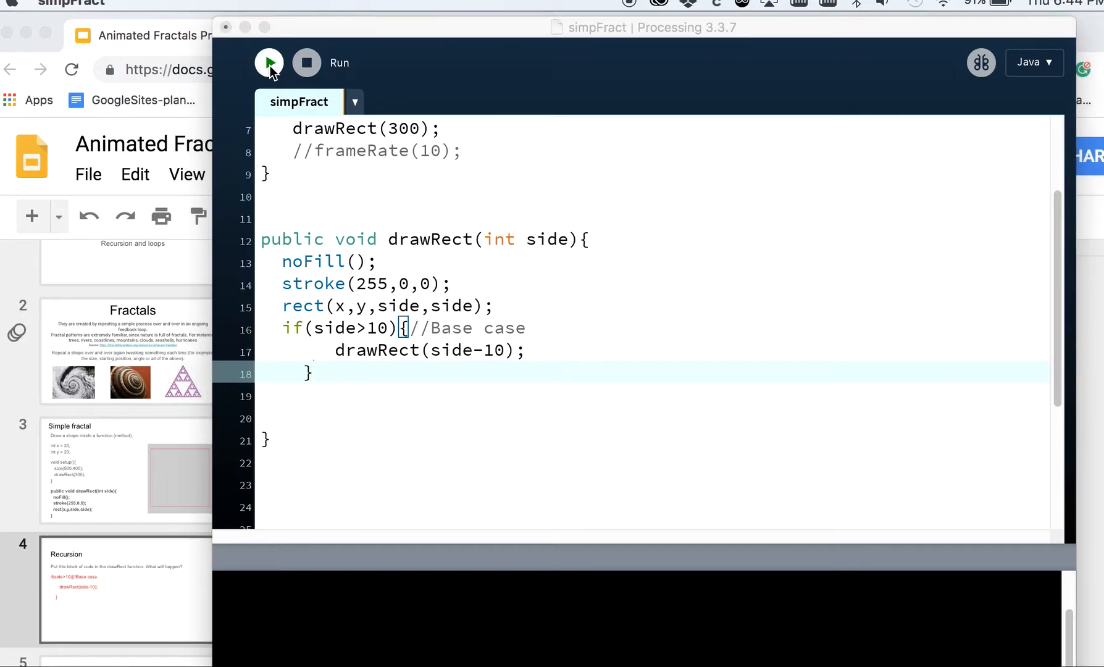
left_click(268, 62)
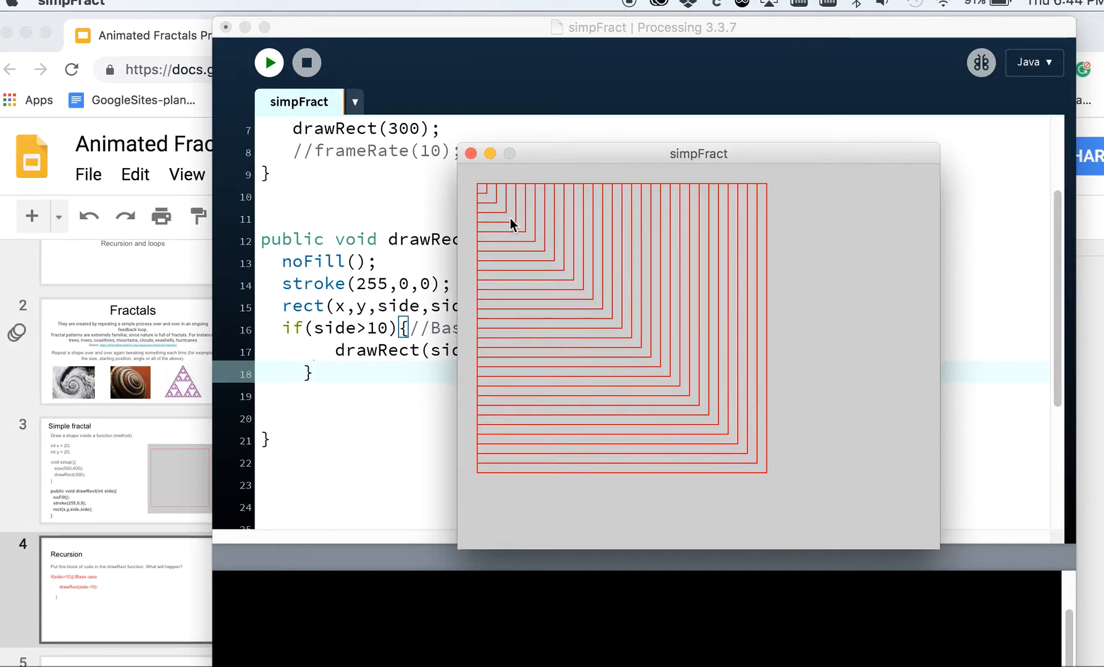
mouse_move(780, 252)
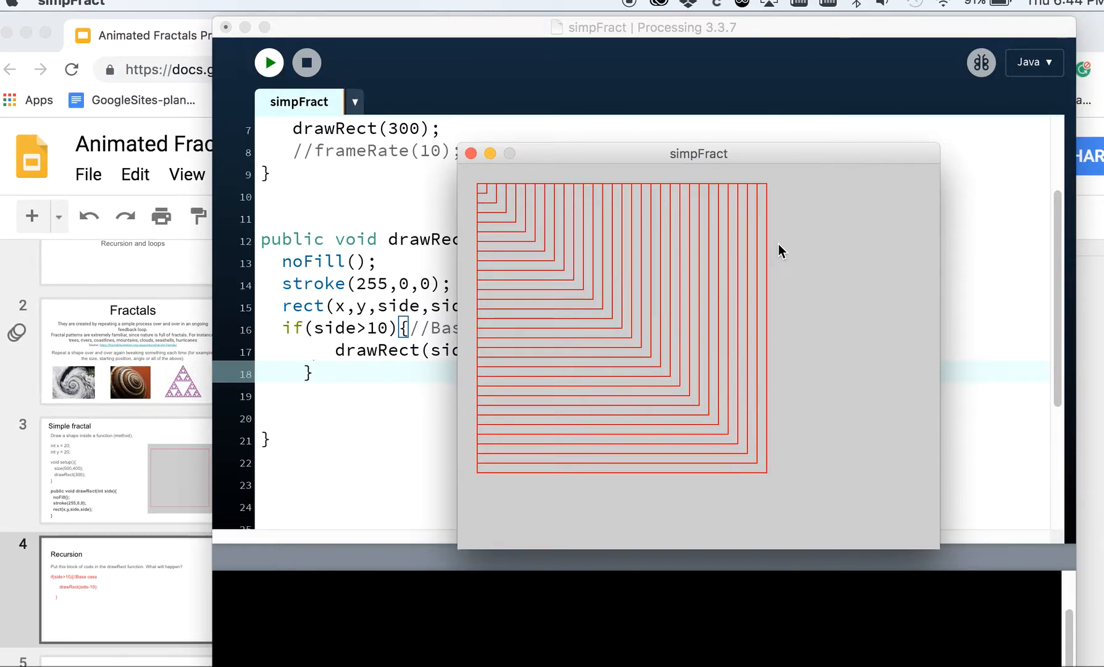
mouse_move(491, 196)
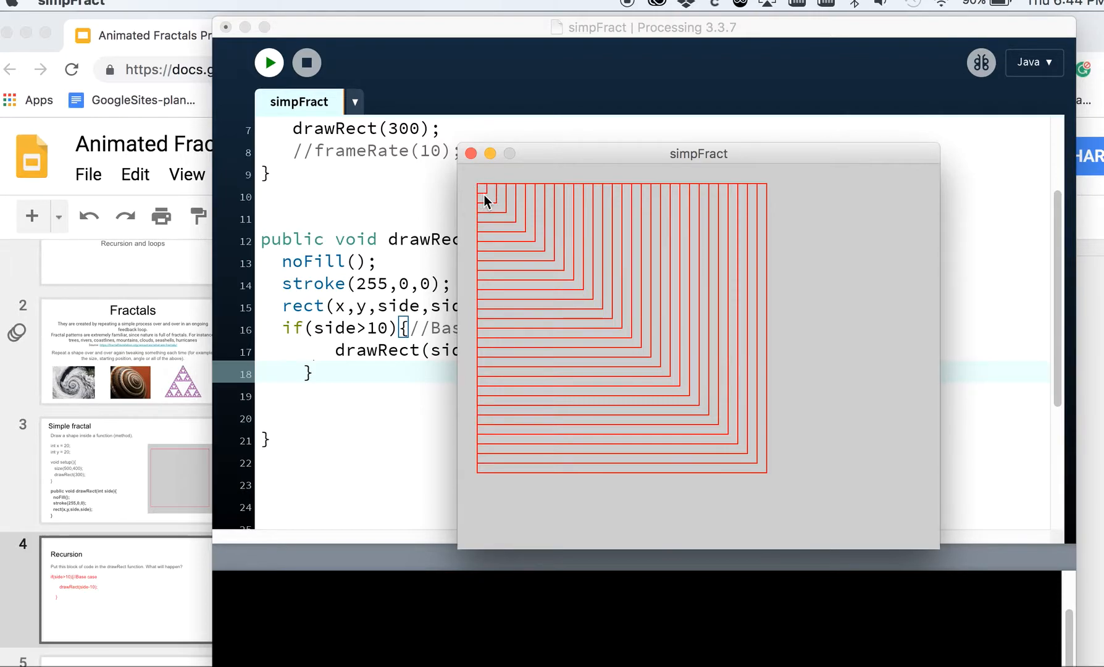
mouse_move(306, 62)
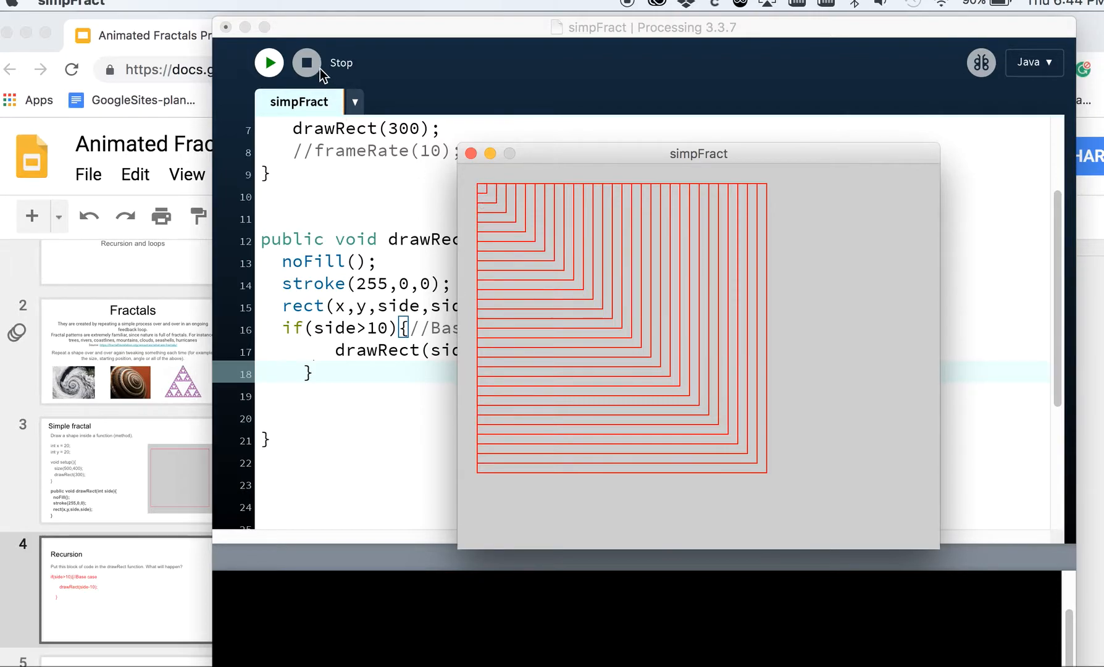
left_click(306, 62)
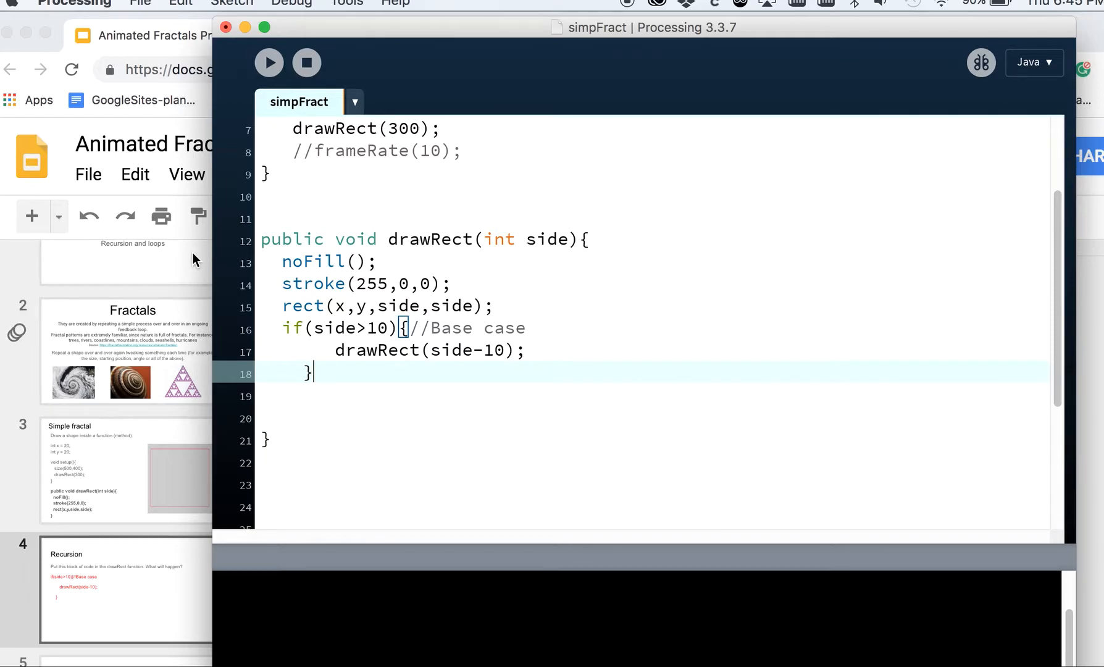
mouse_move(155, 603)
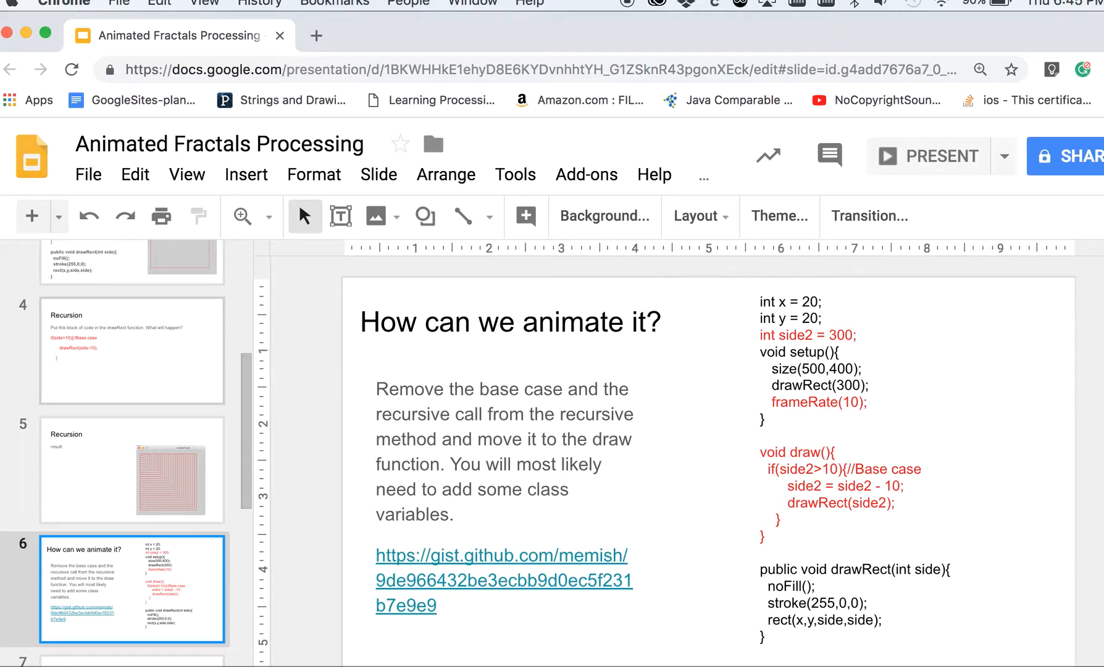
mouse_move(844, 503)
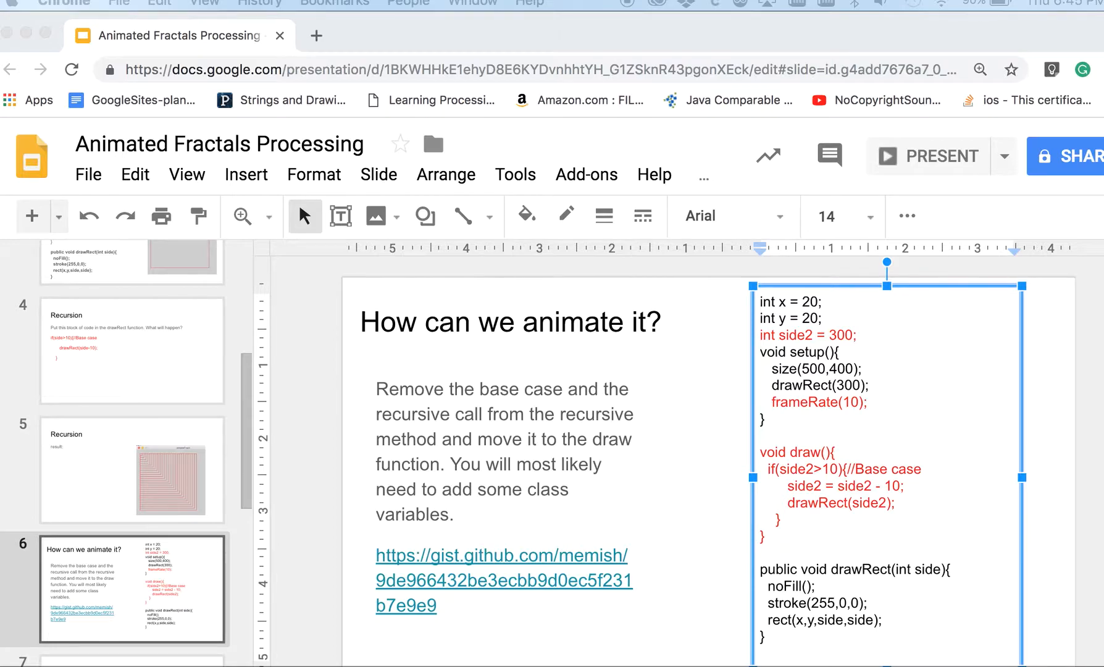
mouse_move(1035, 532)
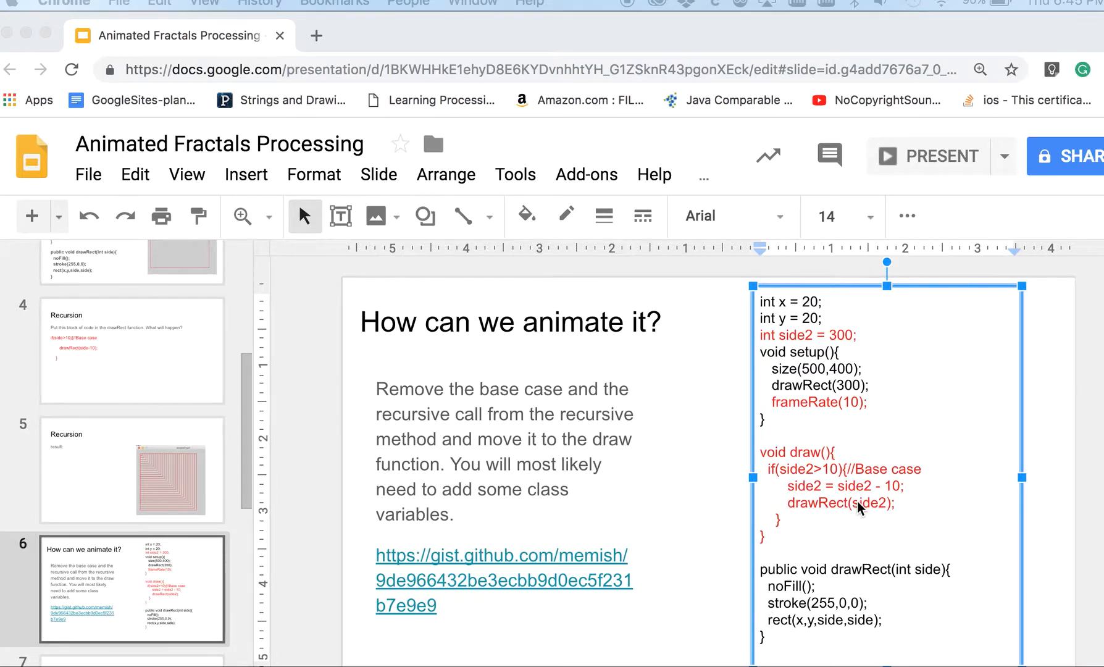
mouse_move(347, 542)
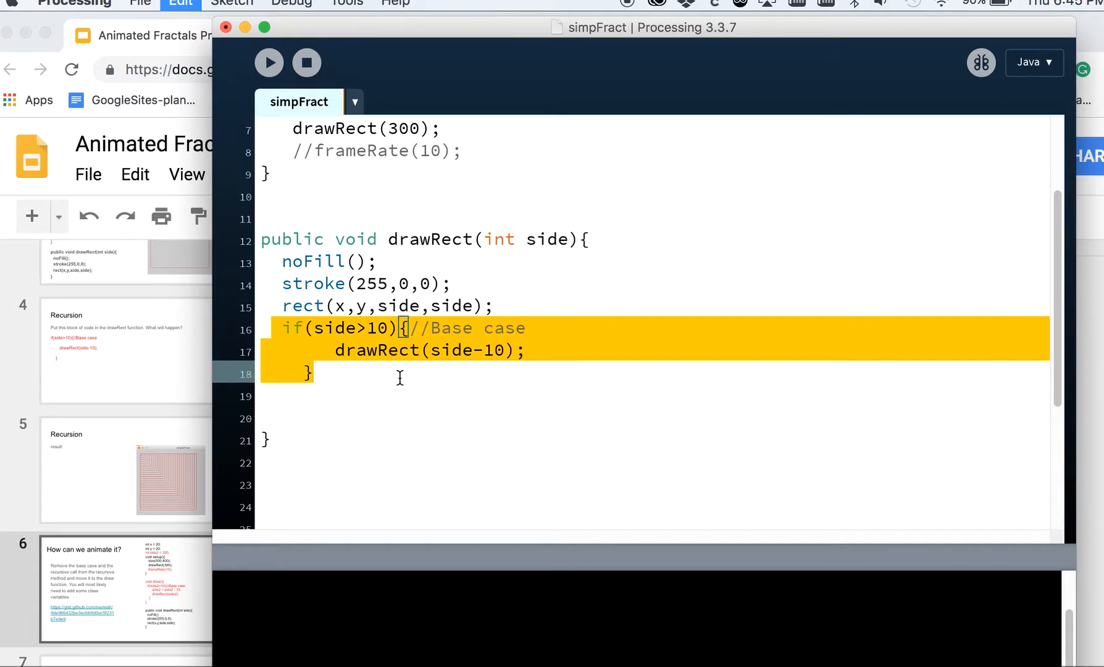
Step: Cut the if block from drawRect and add a draw() using side2 = 300
key("Delete")
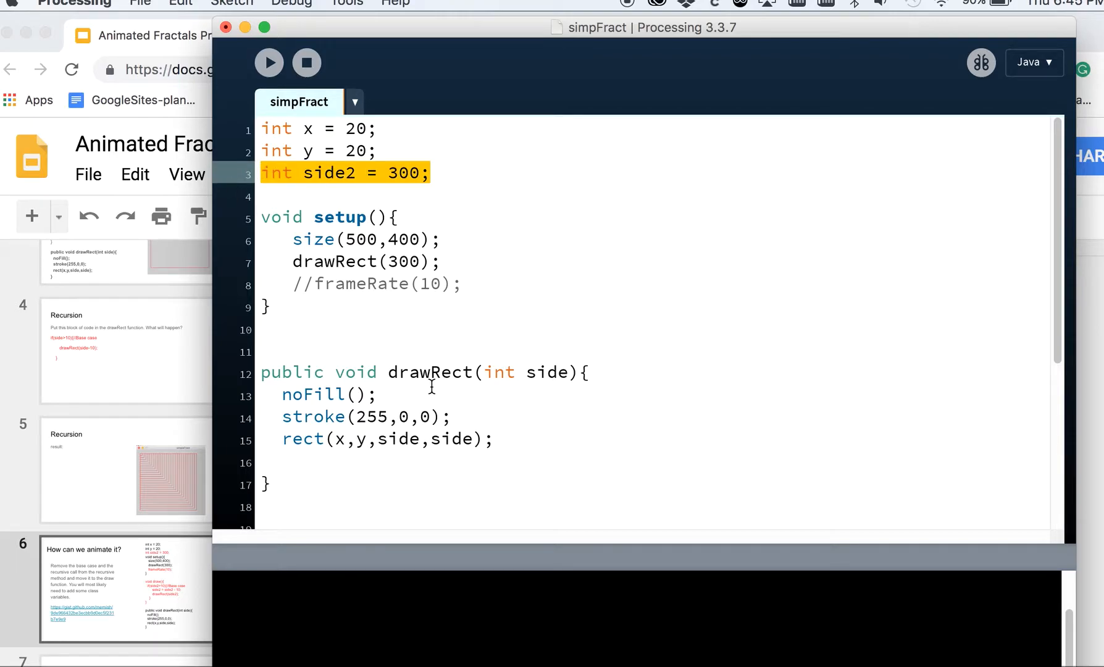
scroll("down", 3)
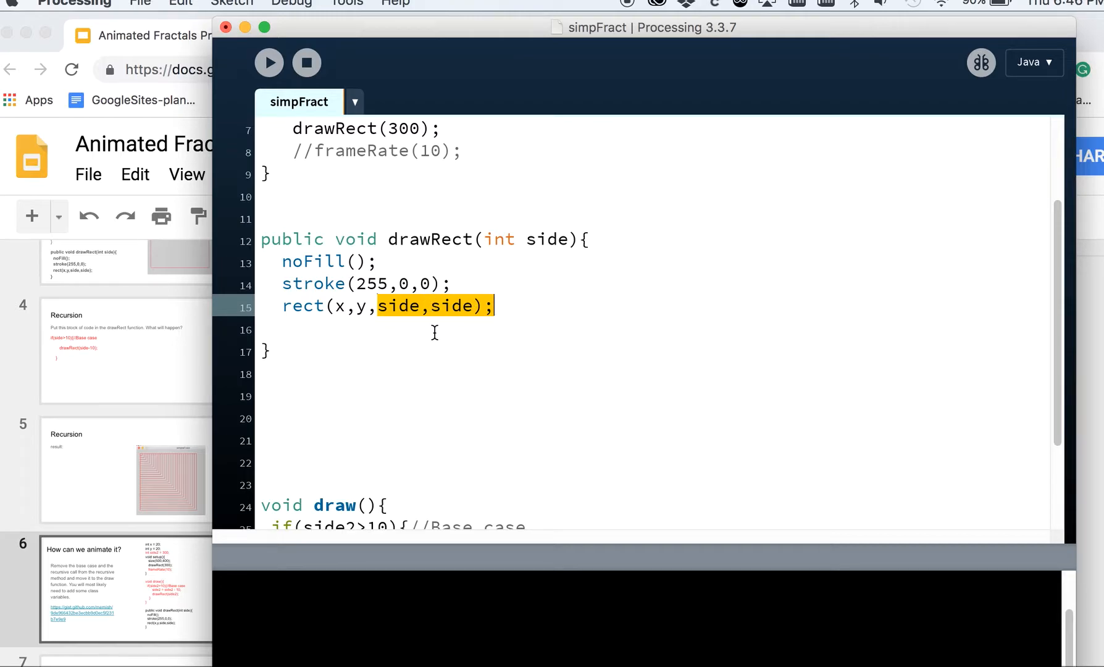
mouse_move(609, 245)
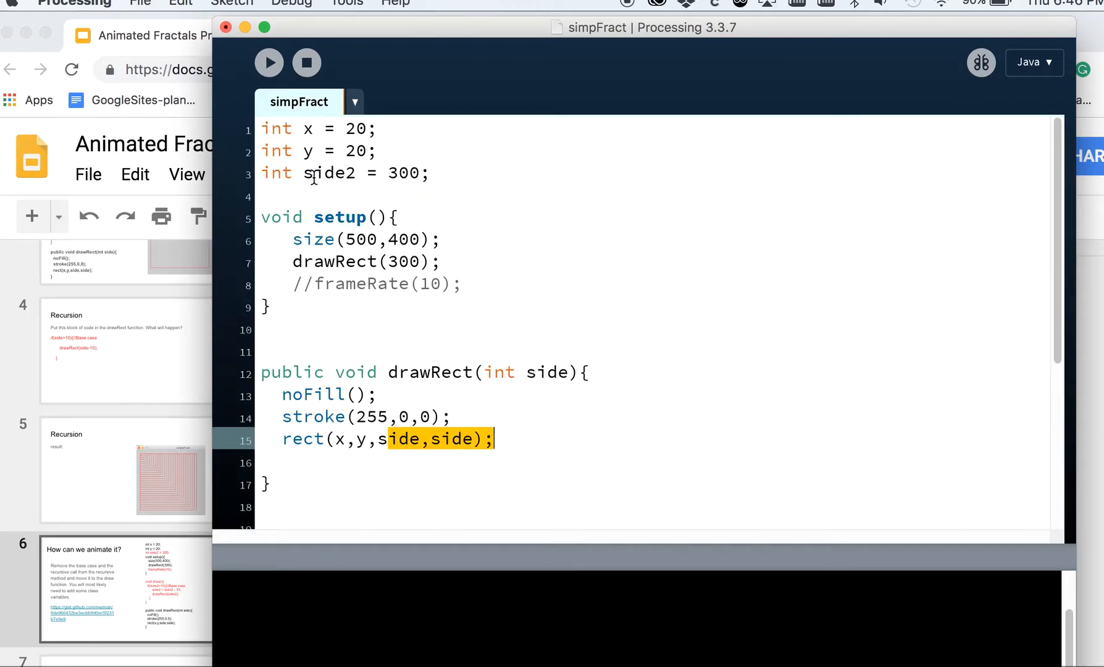
scroll("down", 3)
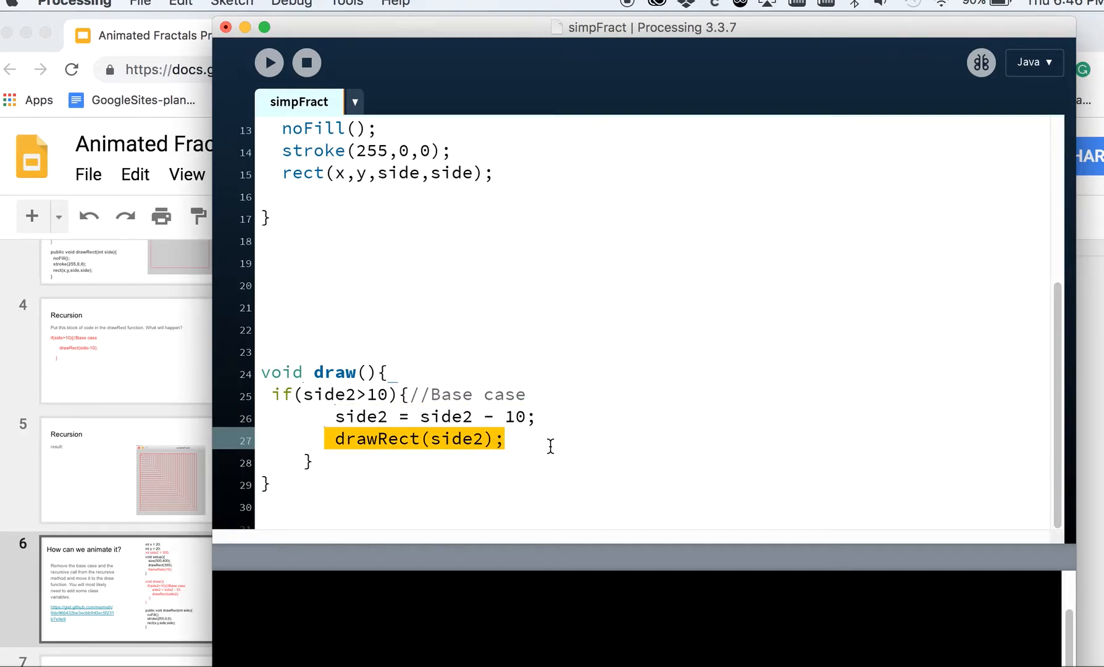
left_click(275, 395)
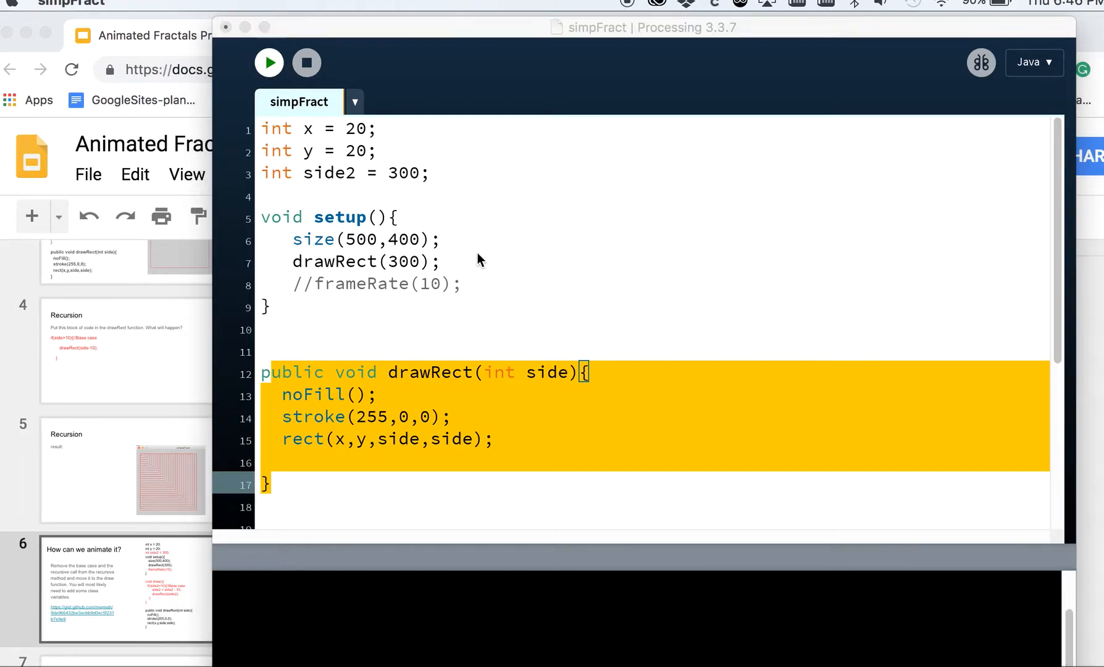
Step: Uncomment frameRate(10) in setup and run the nested red squares animation
left_click(268, 63)
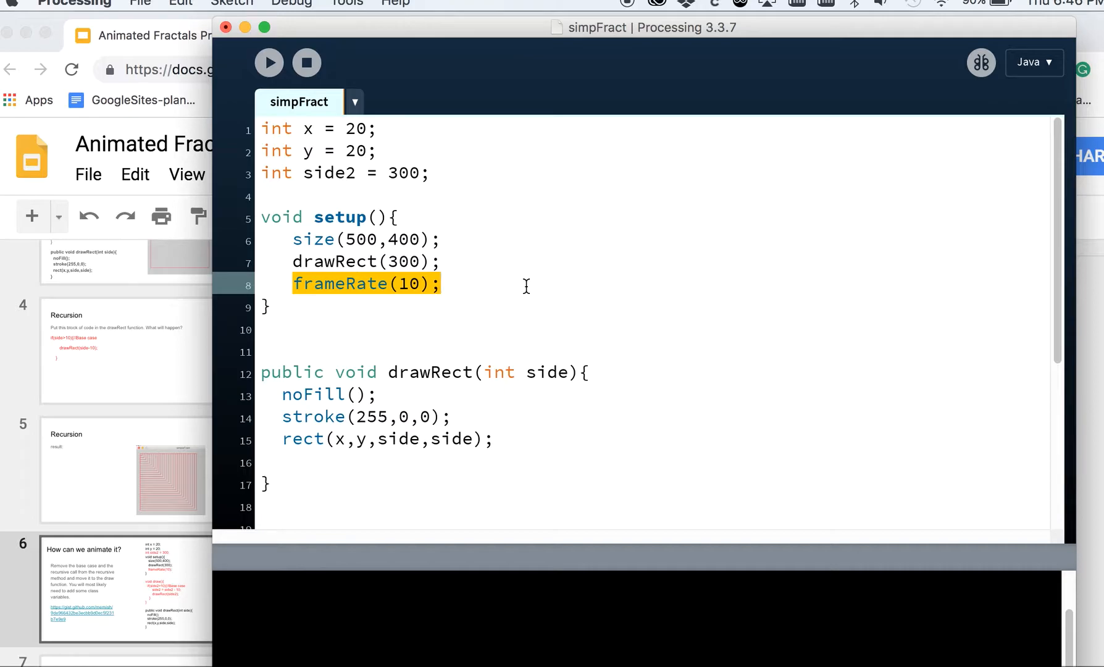
mouse_move(332, 271)
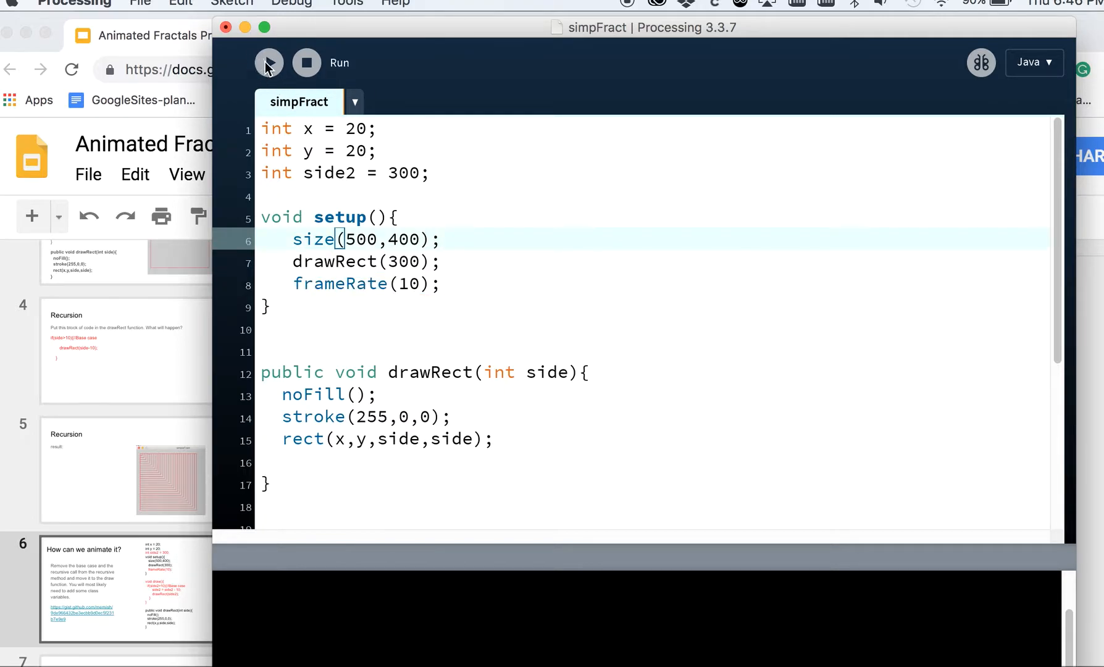
left_click(269, 62)
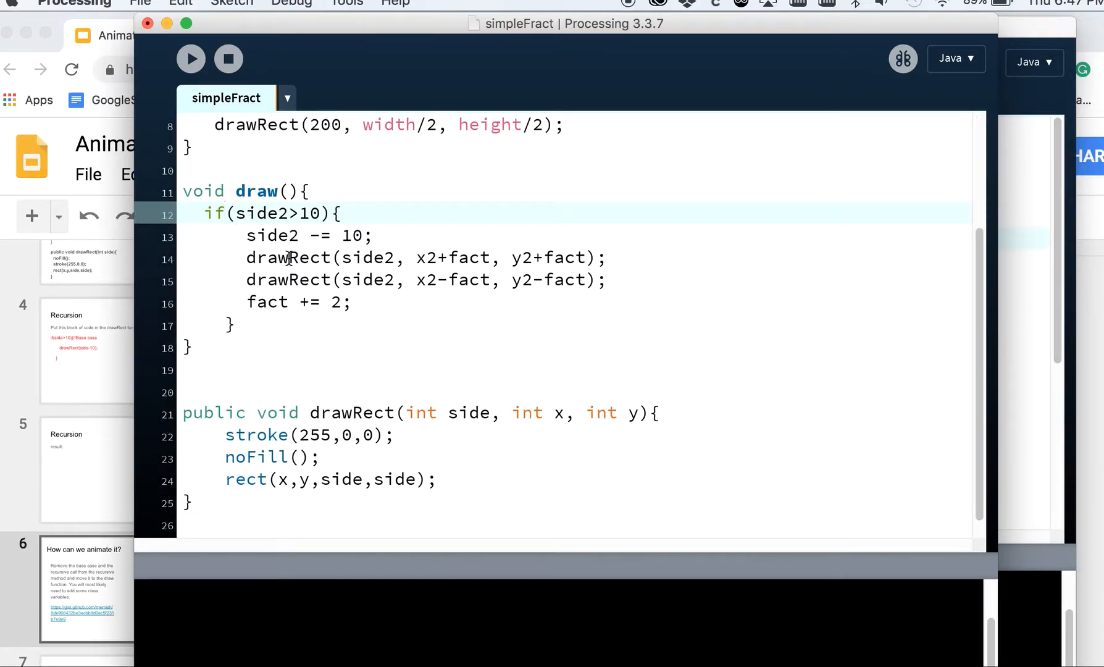
left_click_drag(247, 258, 607, 280)
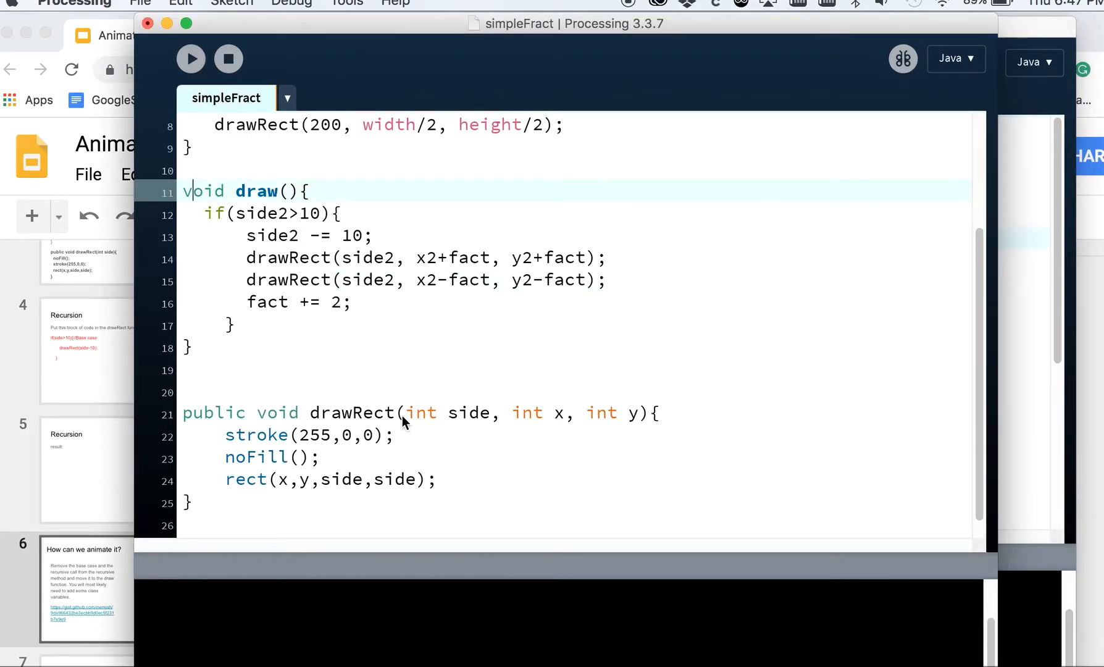
left_click_drag(500, 412, 637, 413)
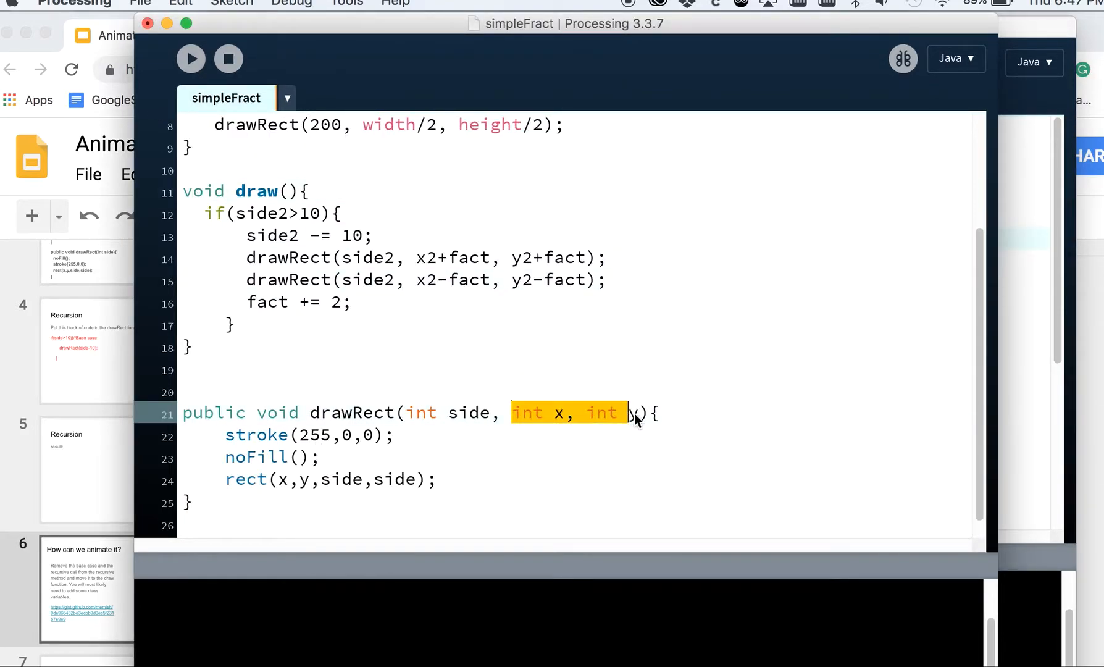
type("y")
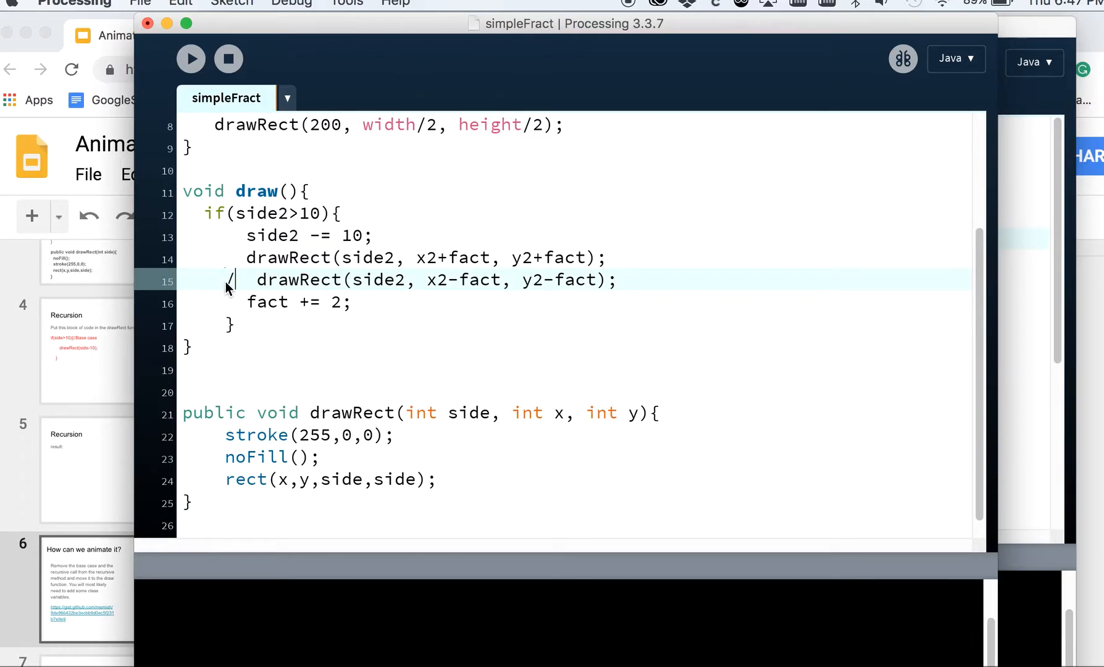
type("/")
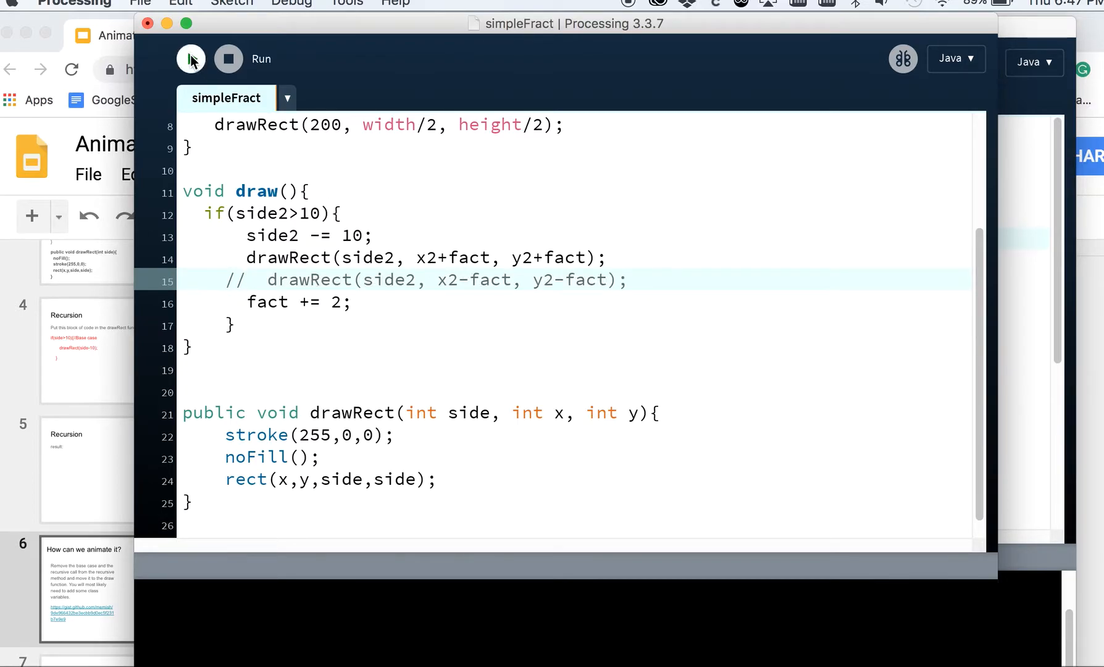
left_click(191, 59)
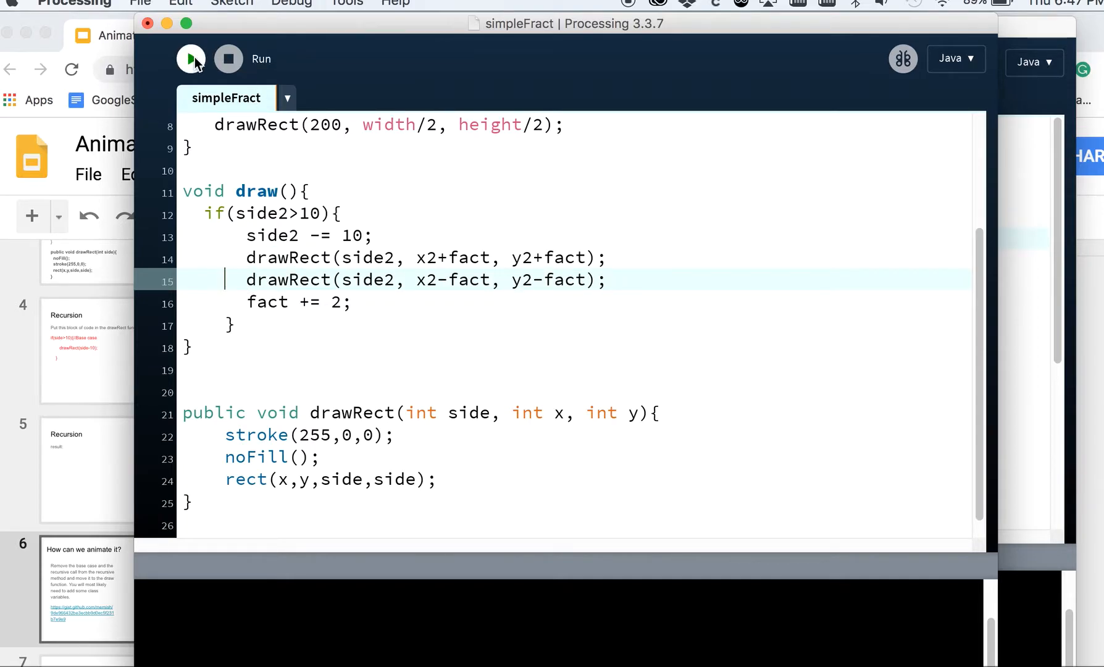
Step: Run the simpleFract double-recursion pyramid of red squares, then stop it
left_click(191, 59)
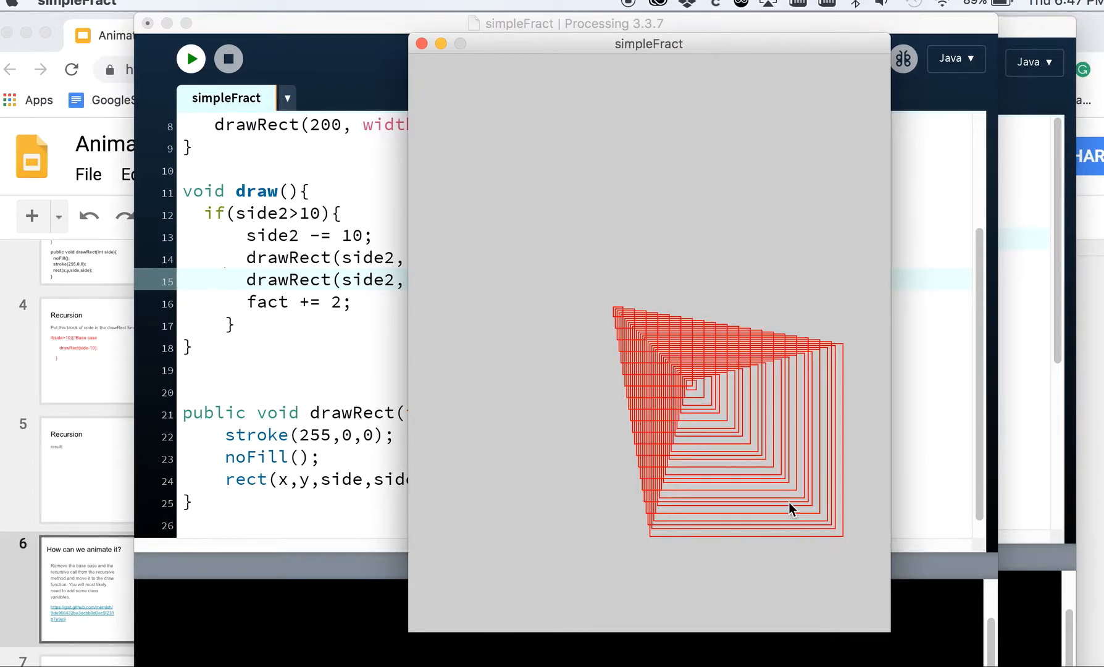
mouse_move(523, 289)
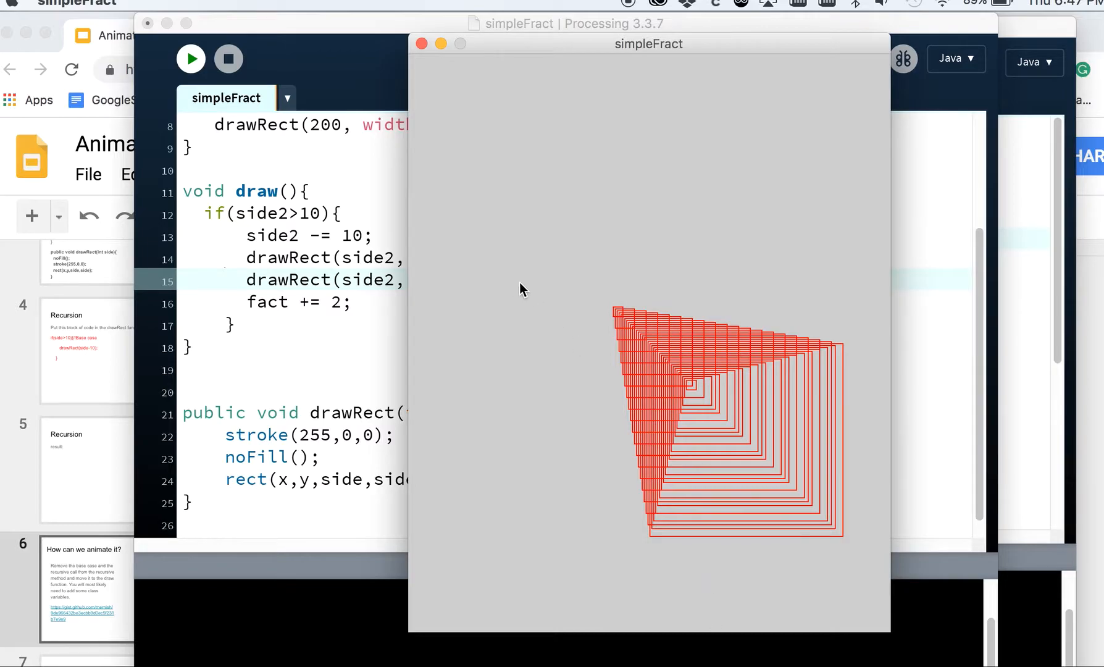
left_click(227, 59)
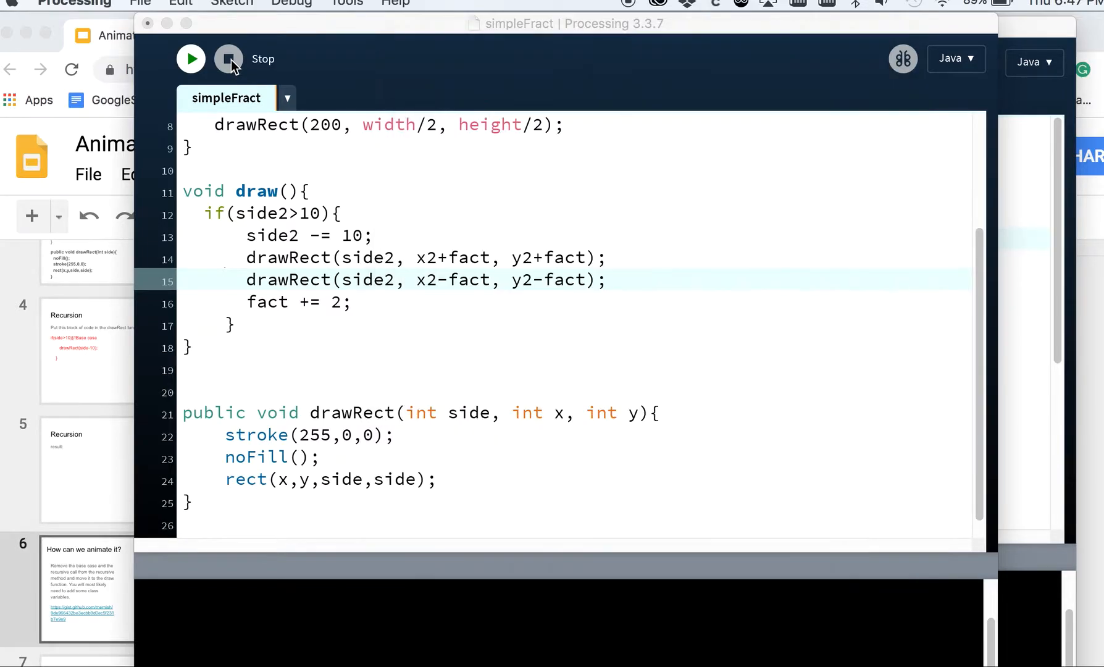
left_click(227, 59)
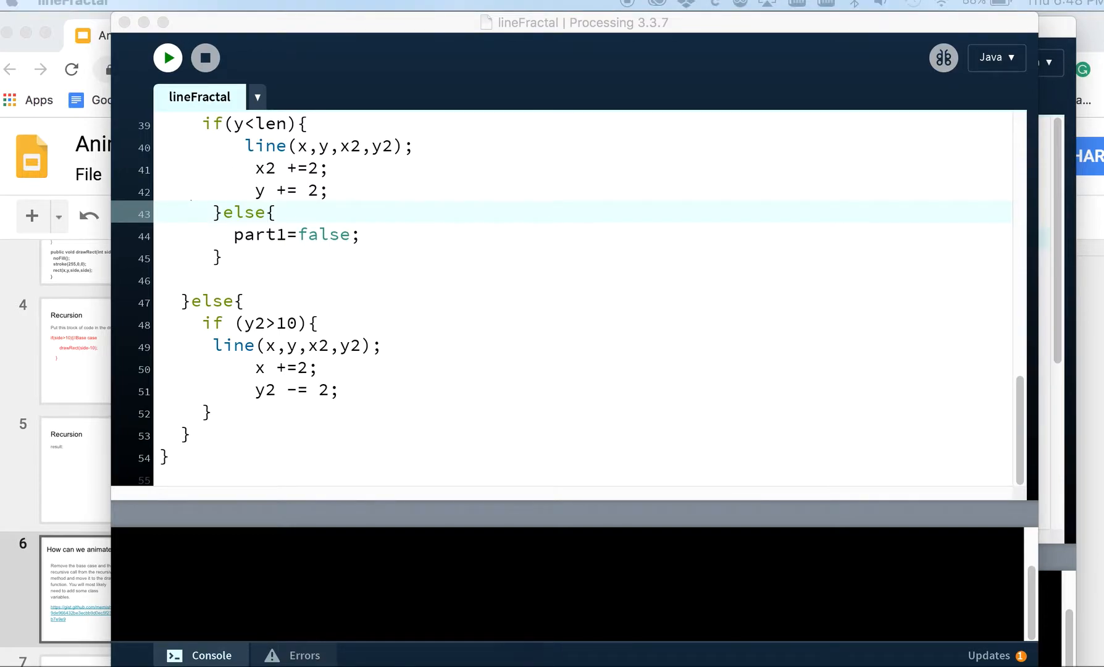
Step: Open the fractals104 sketch from File > Open Recent
left_click(167, 57)
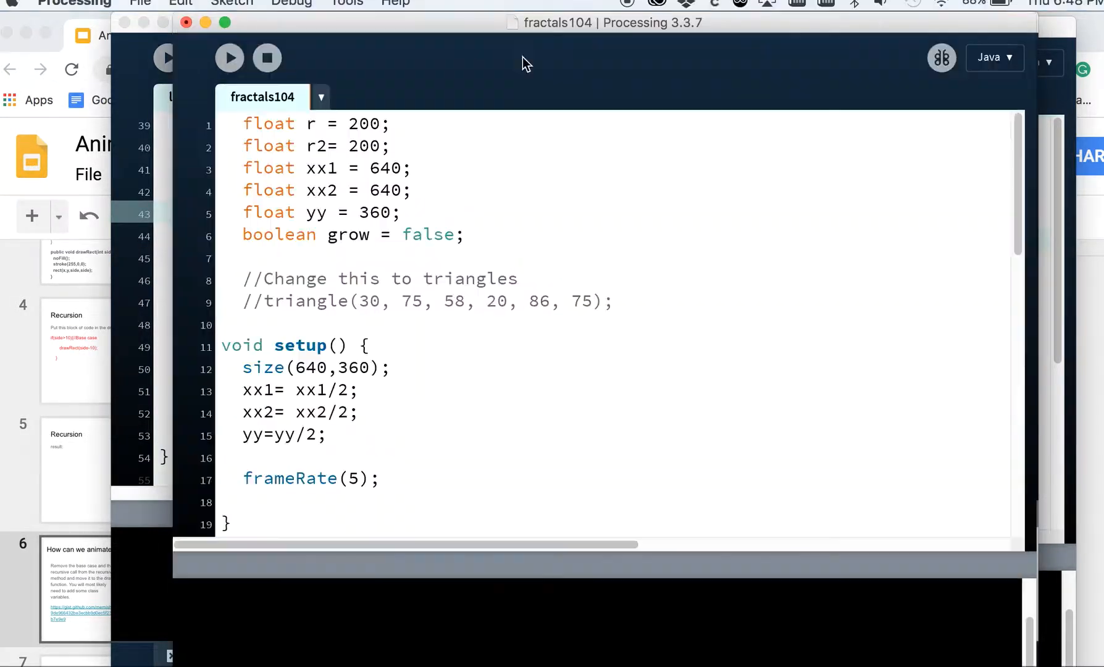
left_click(229, 57)
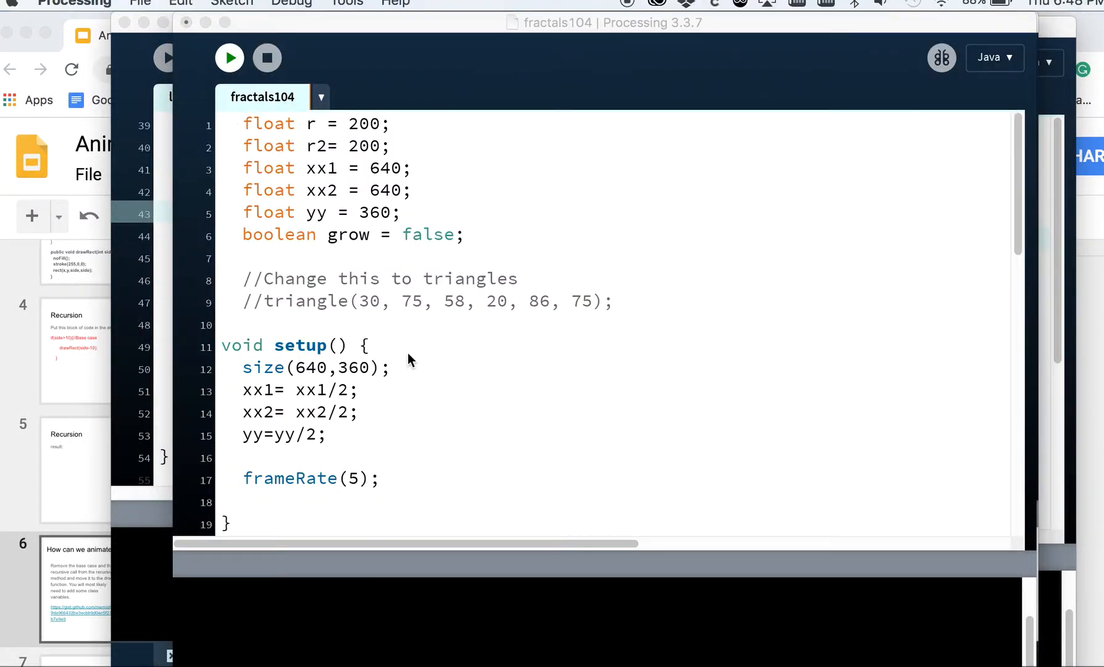
left_click(228, 57)
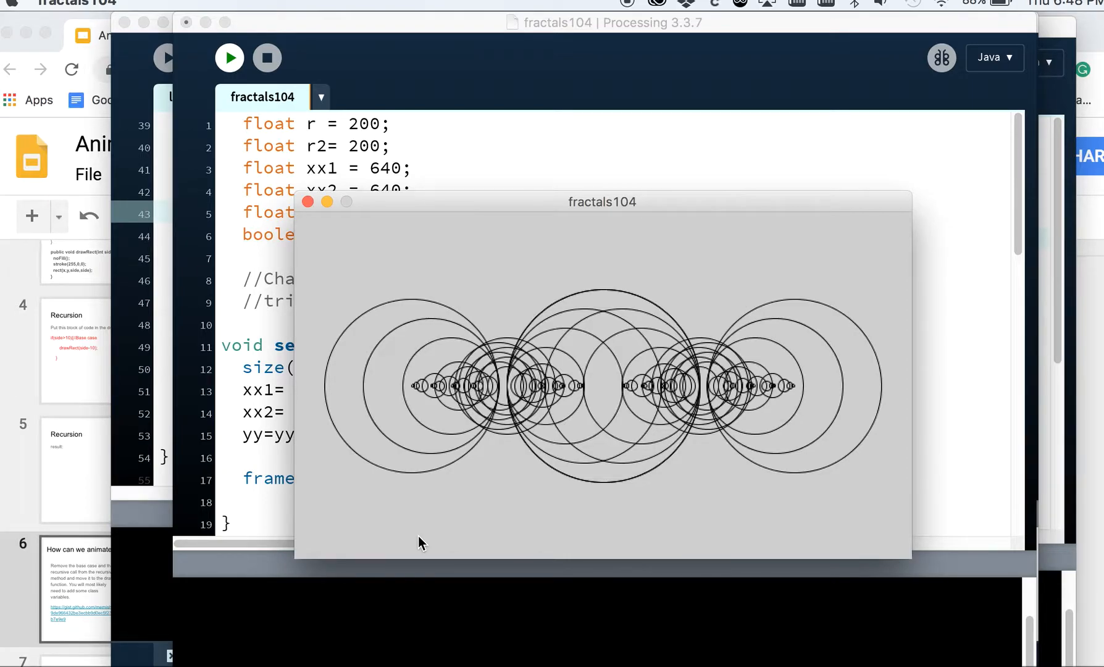
left_click(266, 58)
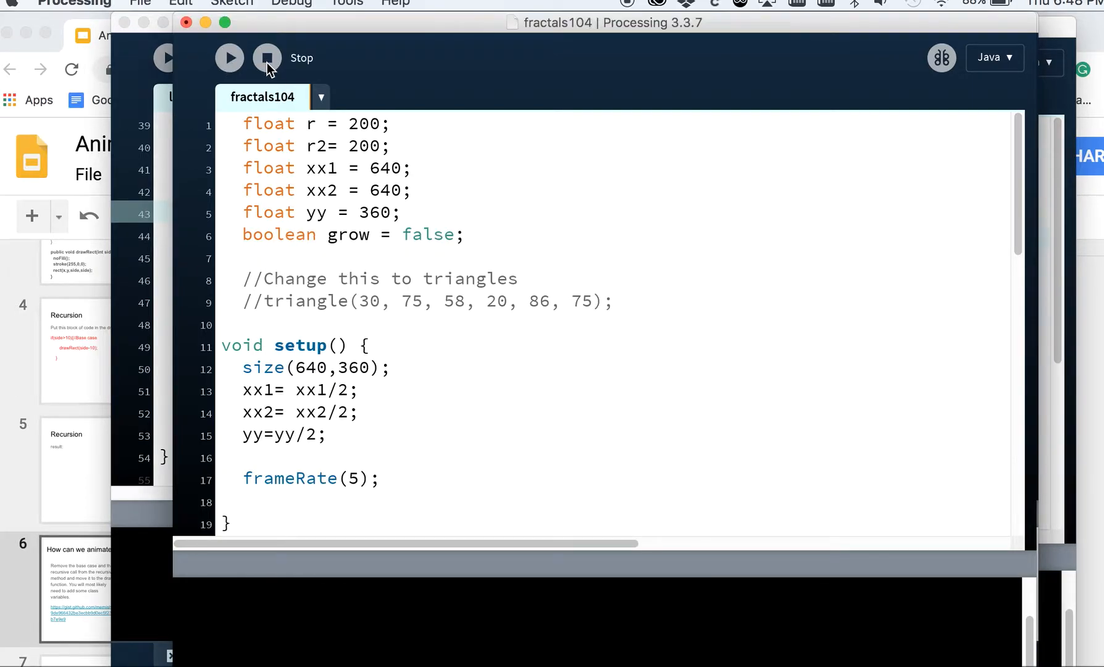
left_click(139, 4)
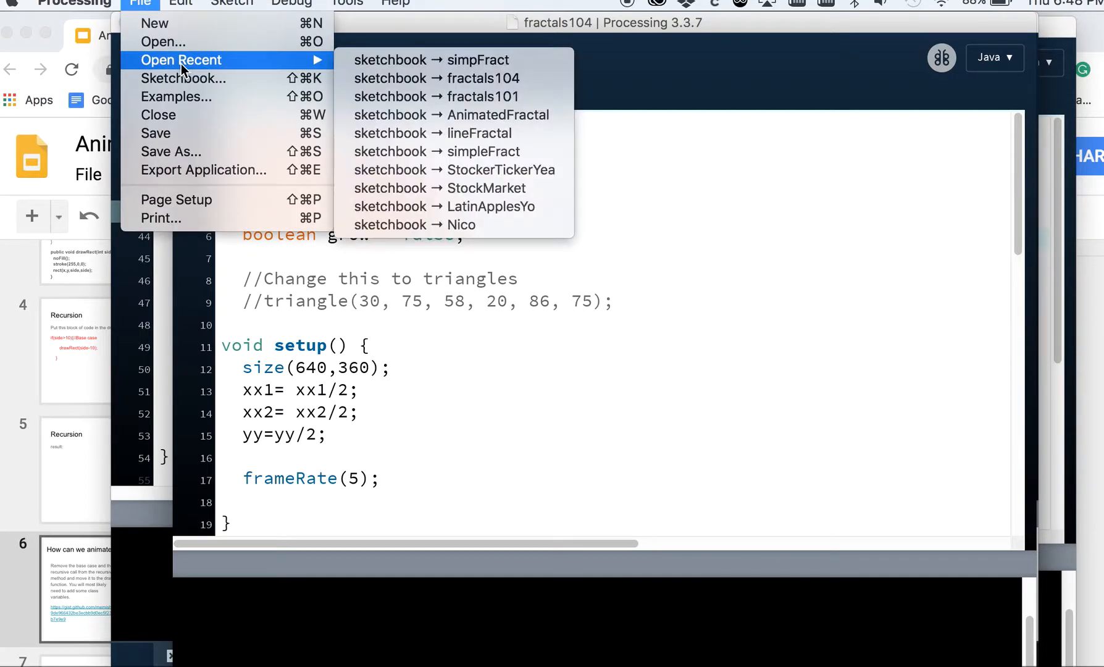
Step: Open the AnimatedFractal sketch from the recent files and run it
left_click(498, 115)
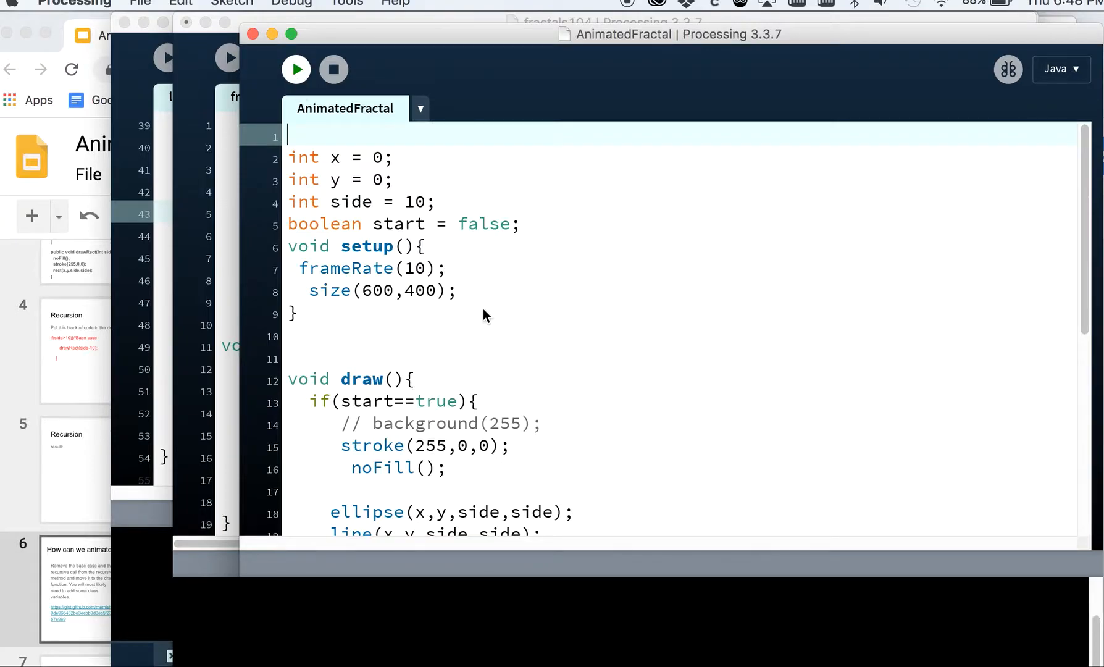
left_click(295, 69)
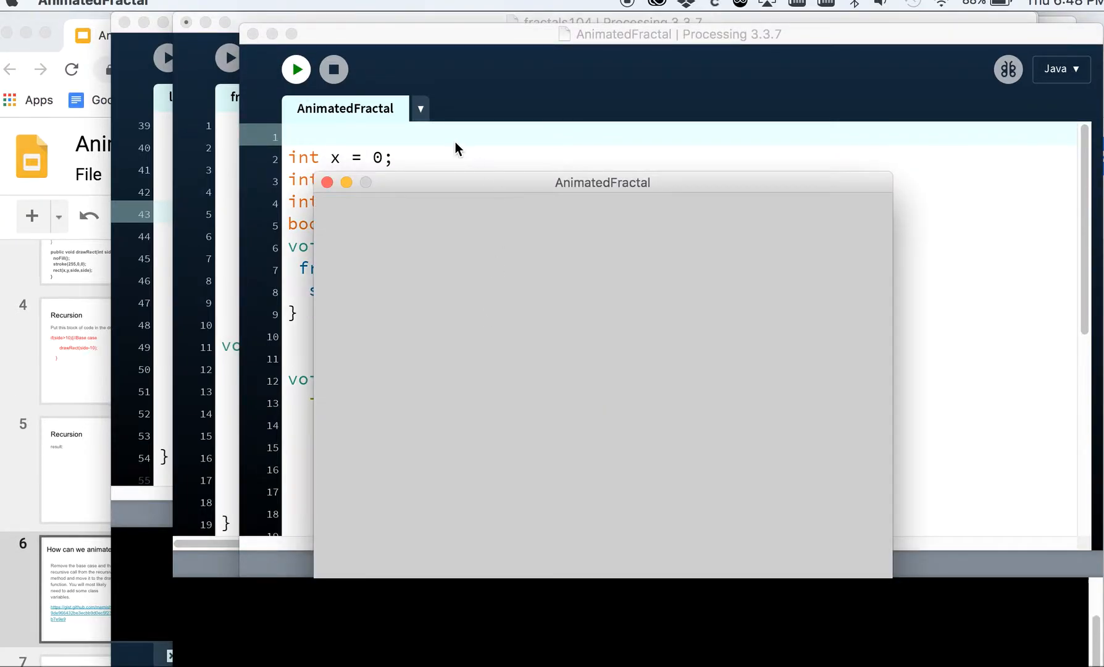